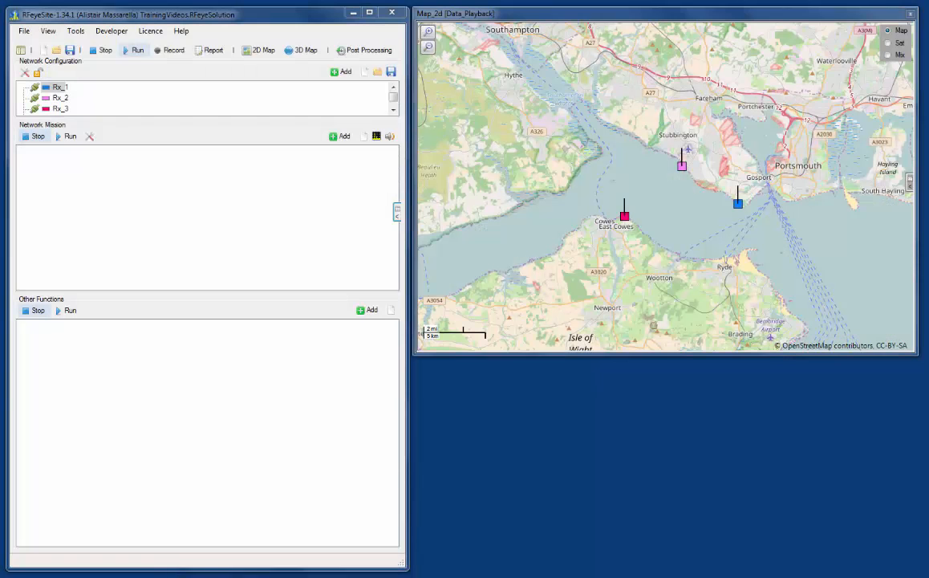
mouse_move(848, 311)
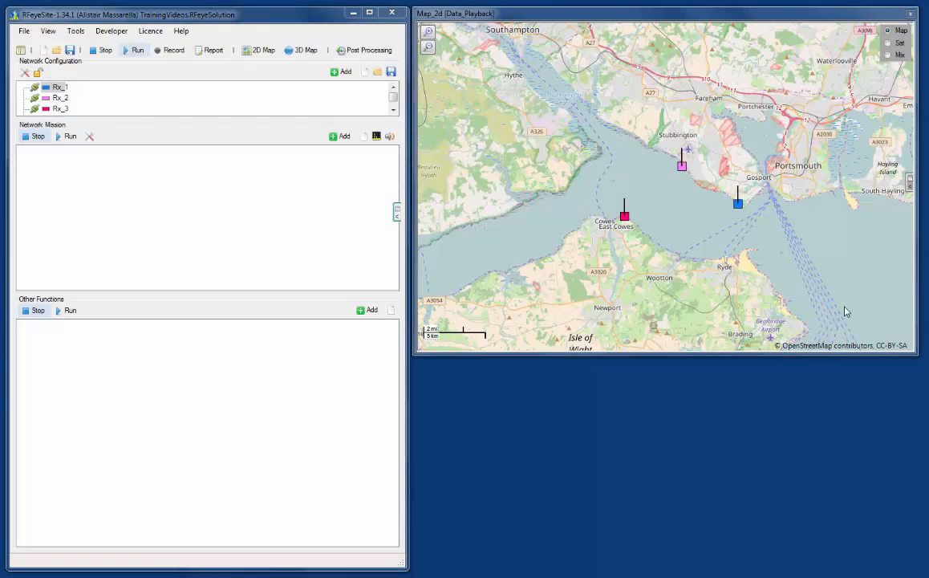
mouse_move(594, 196)
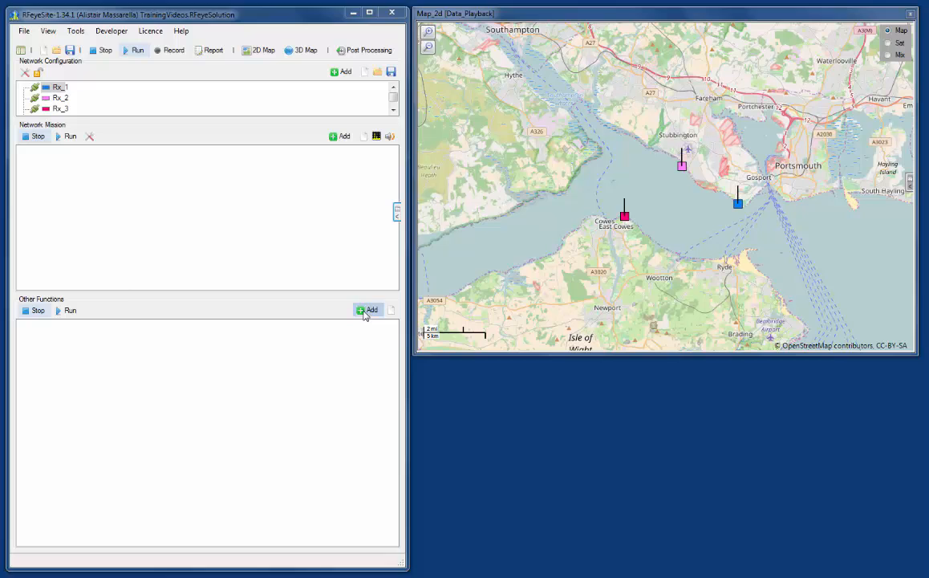
Add an RF Propagation Analysis task under Other Functions, drawing its coverage heatmap over Portsmouth.
left_click(369, 309)
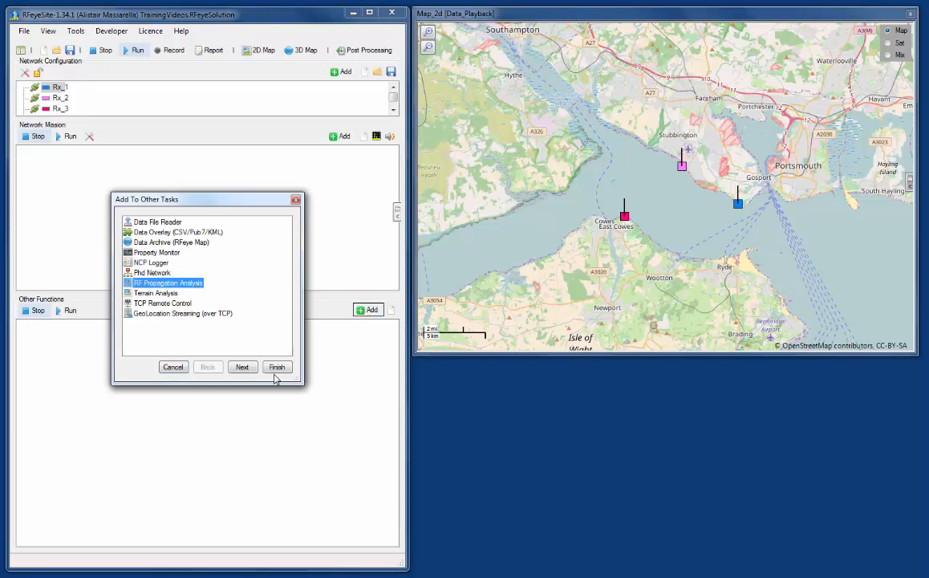
left_click(276, 366)
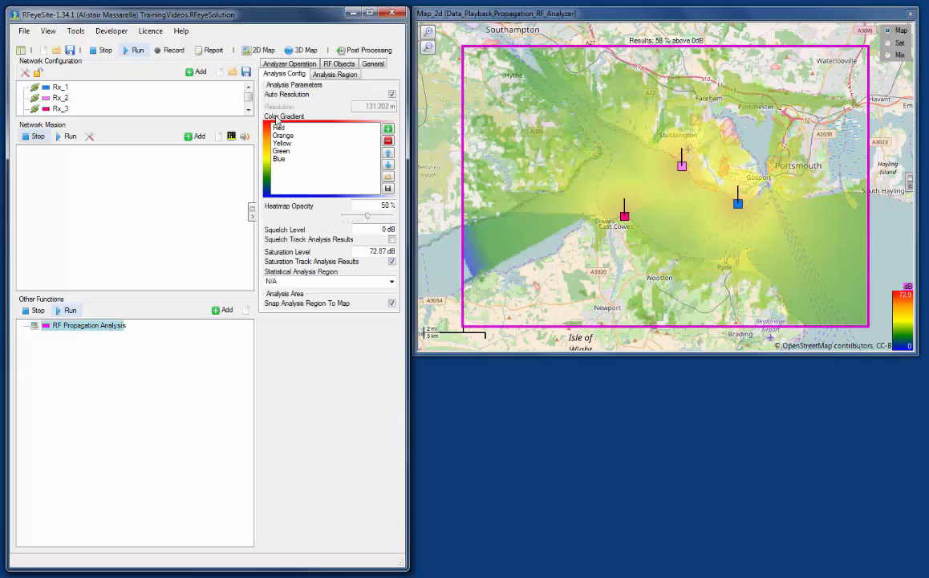
Show the Analyzer Operation settings and list the Propagation Model Output Mode choices.
left_click(289, 74)
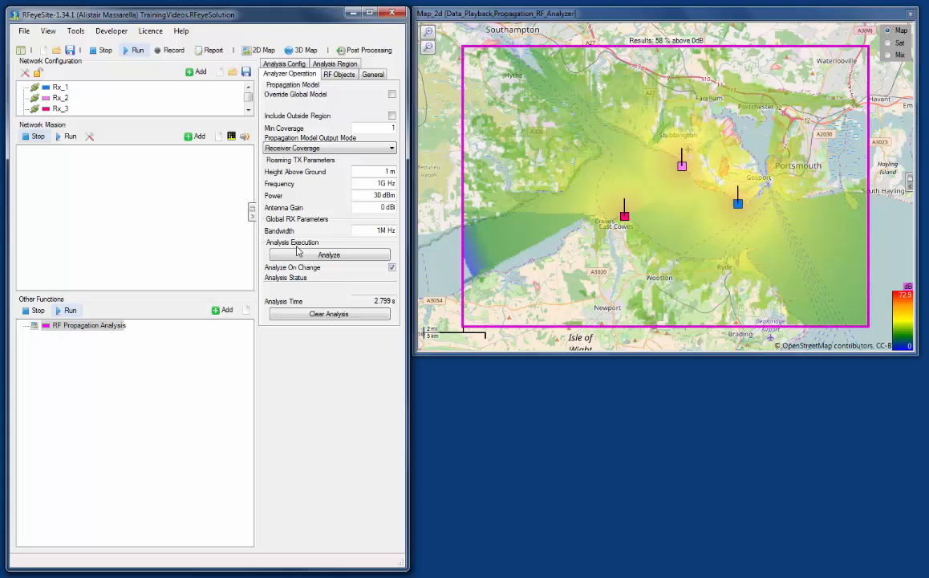
left_click(392, 266)
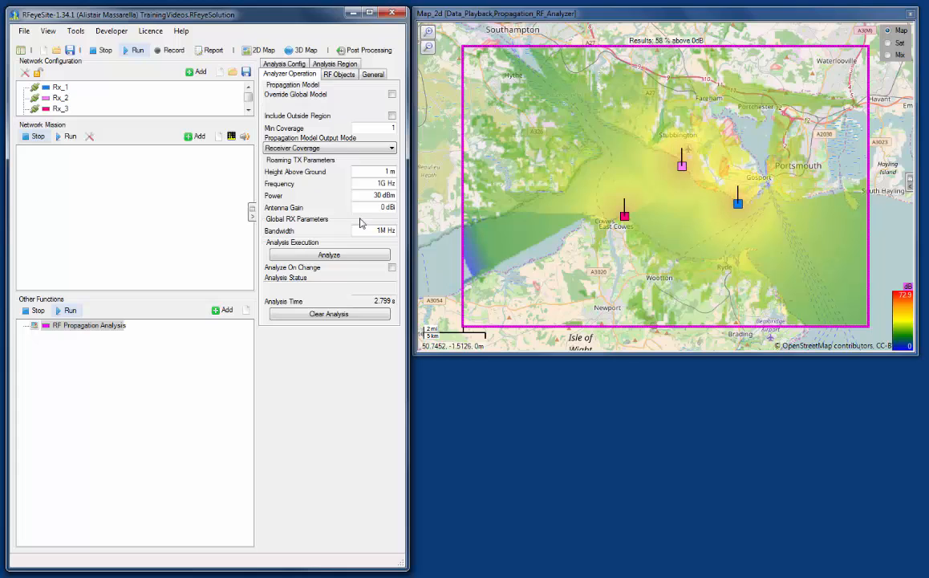
left_click(329, 148)
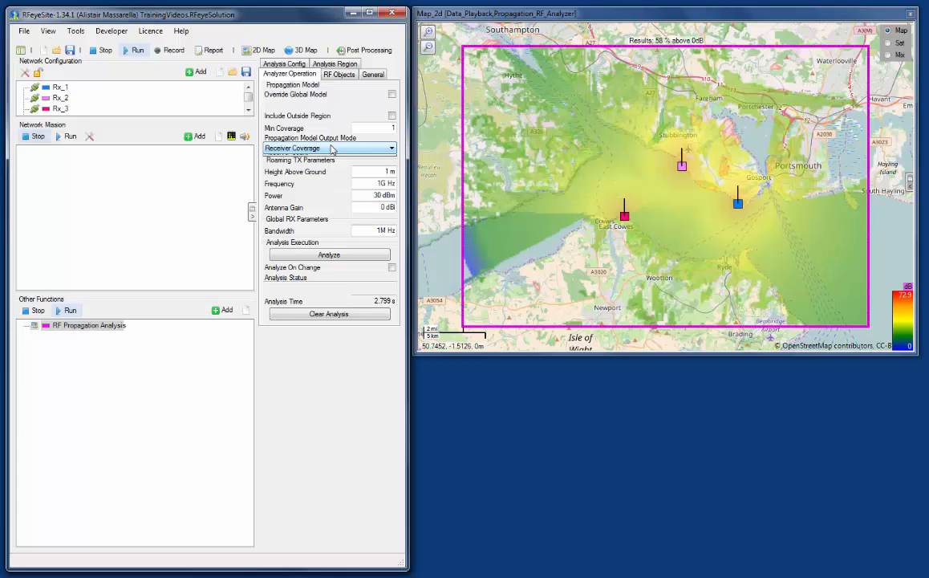
left_click(329, 147)
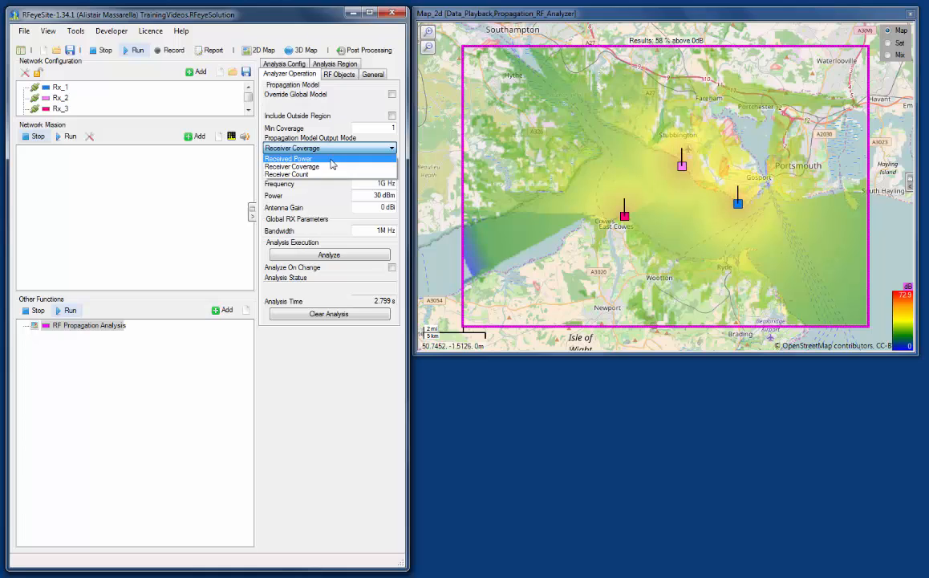
mouse_move(330, 164)
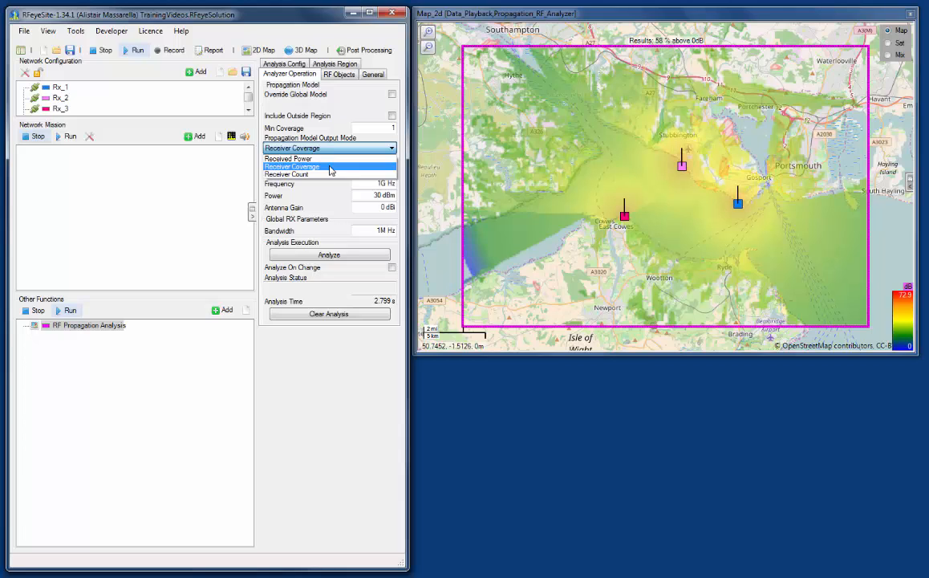
mouse_move(329, 174)
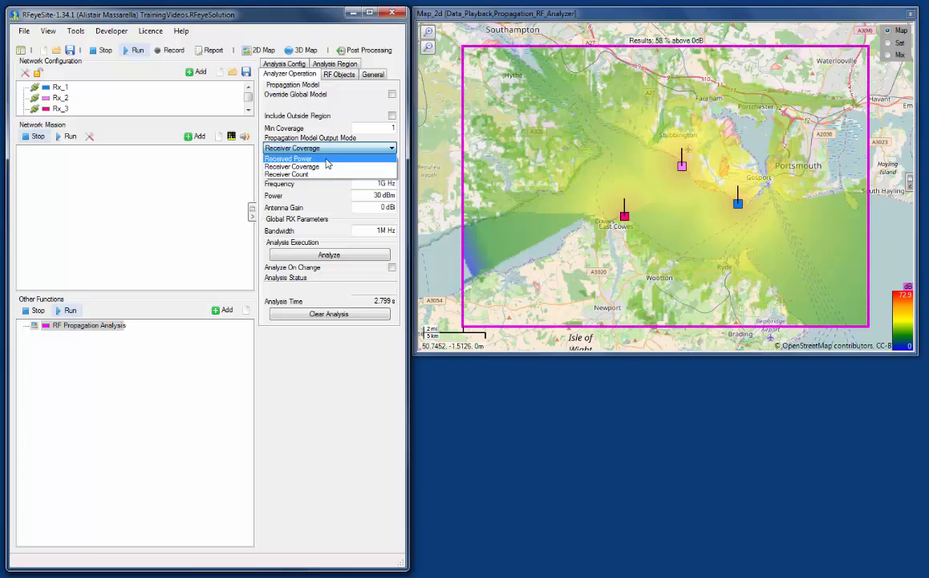
Set the output mode to Received Power and return to the Analysis Config heatmap settings.
left_click(289, 159)
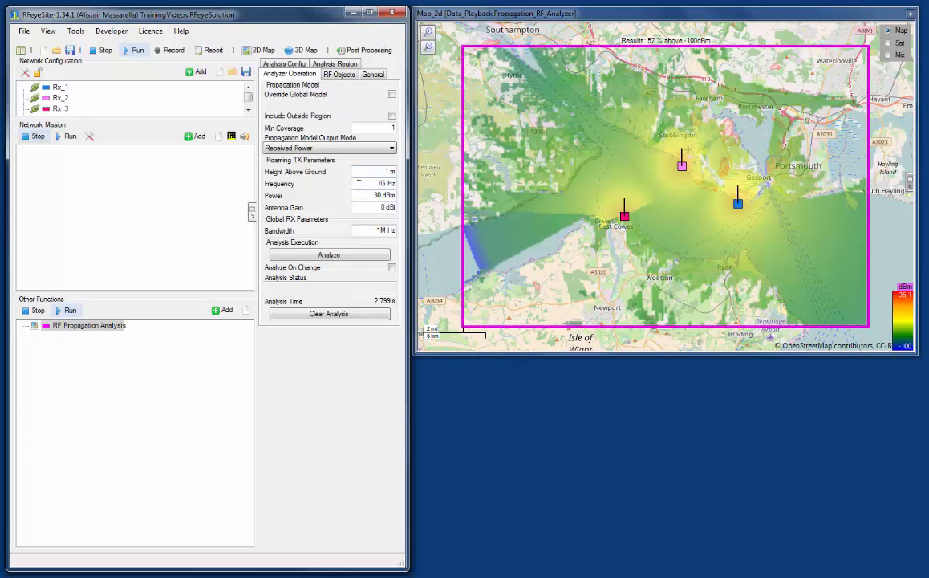
mouse_move(366, 183)
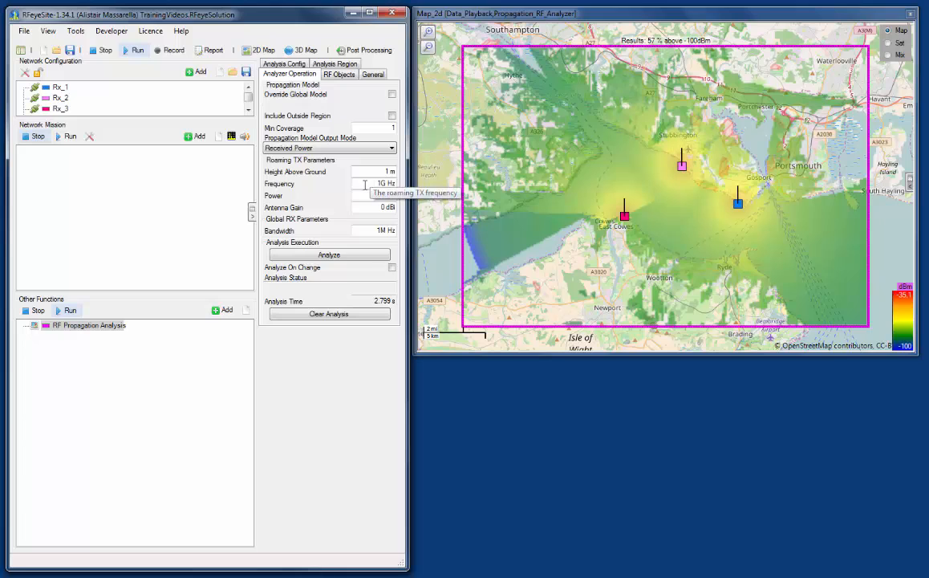
mouse_move(365, 196)
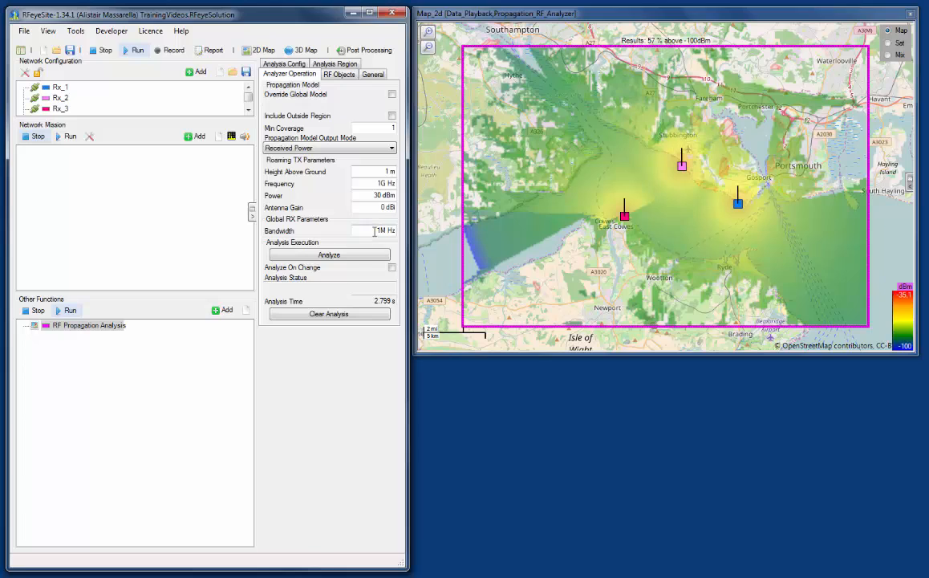
mouse_move(372, 231)
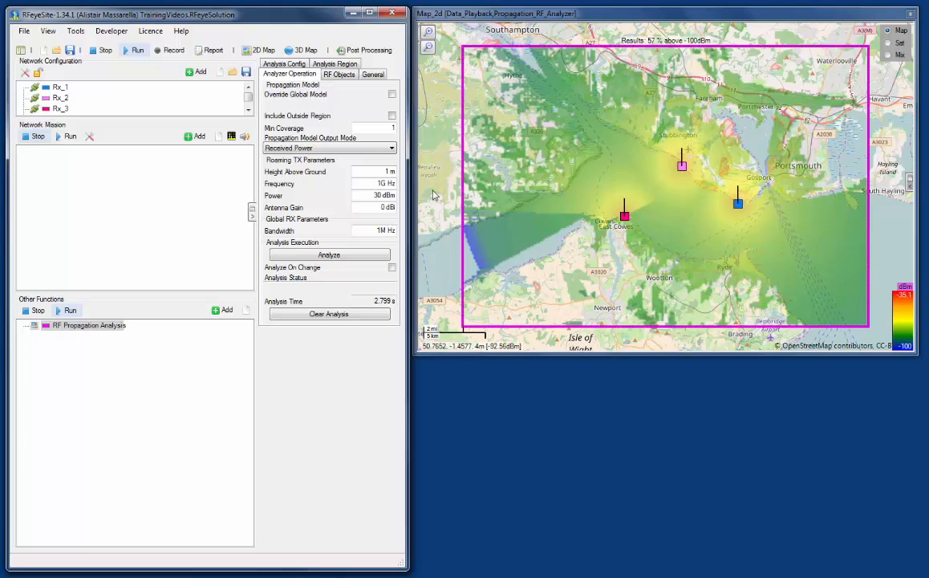
mouse_move(790, 292)
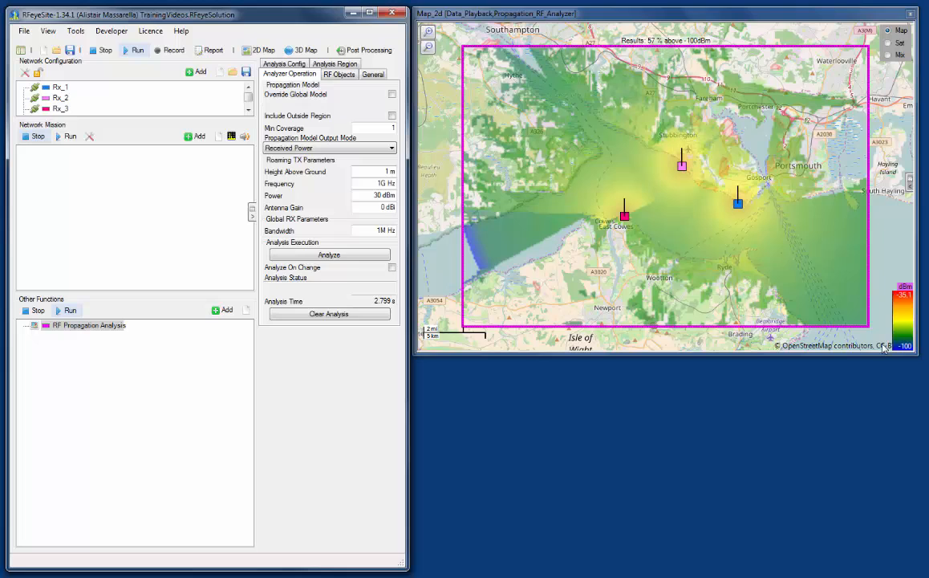
mouse_move(613, 226)
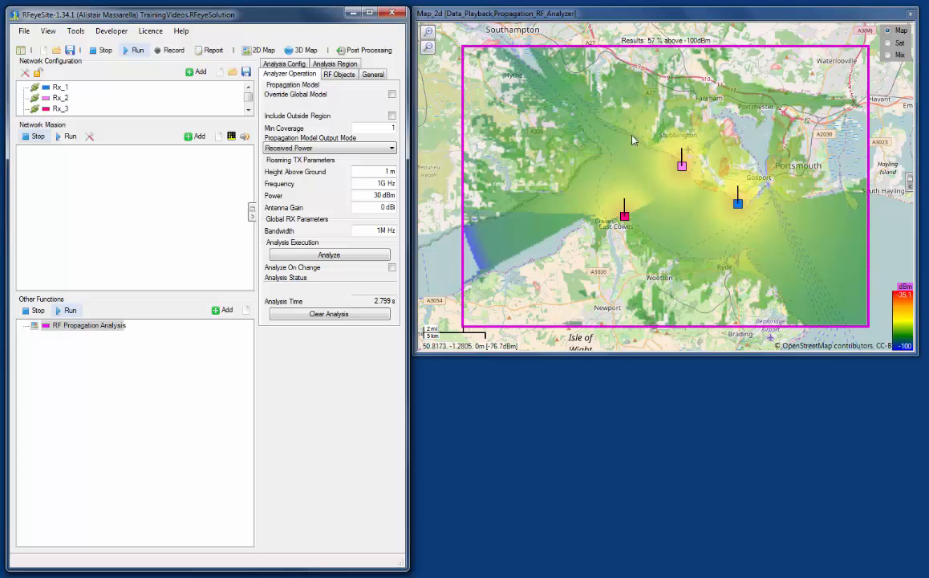
left_click(284, 74)
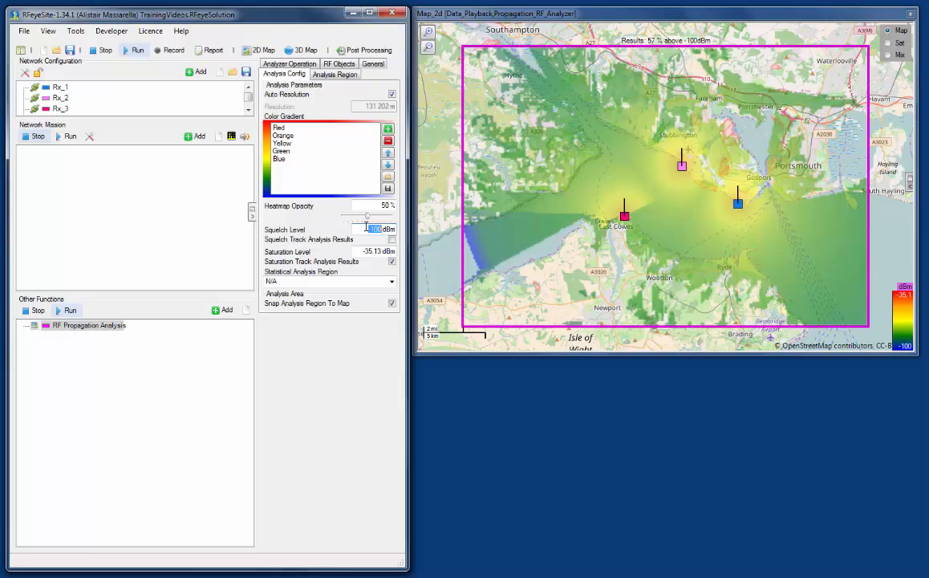
Set the squelch level to -77 dBm so only strong-signal areas around the receivers show.
left_click(375, 228)
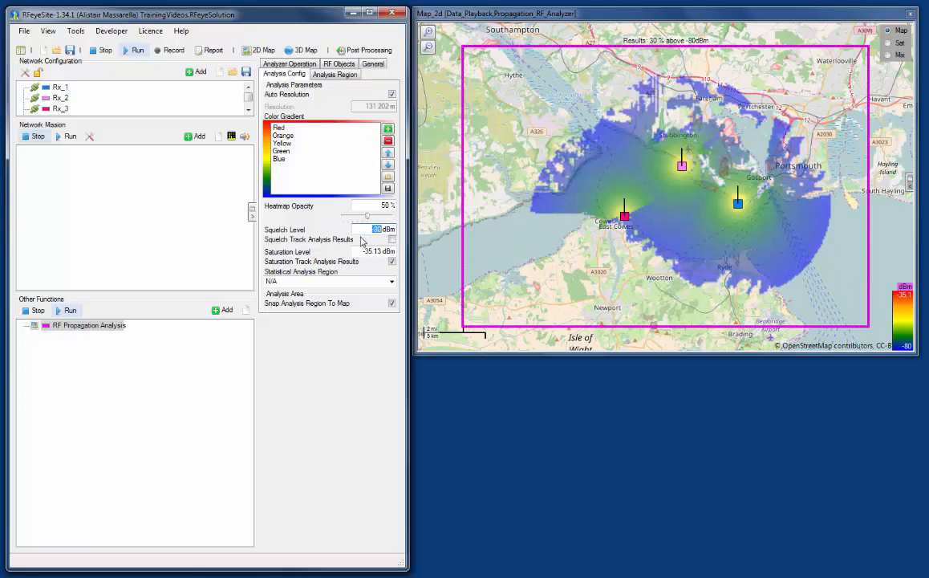
type("77")
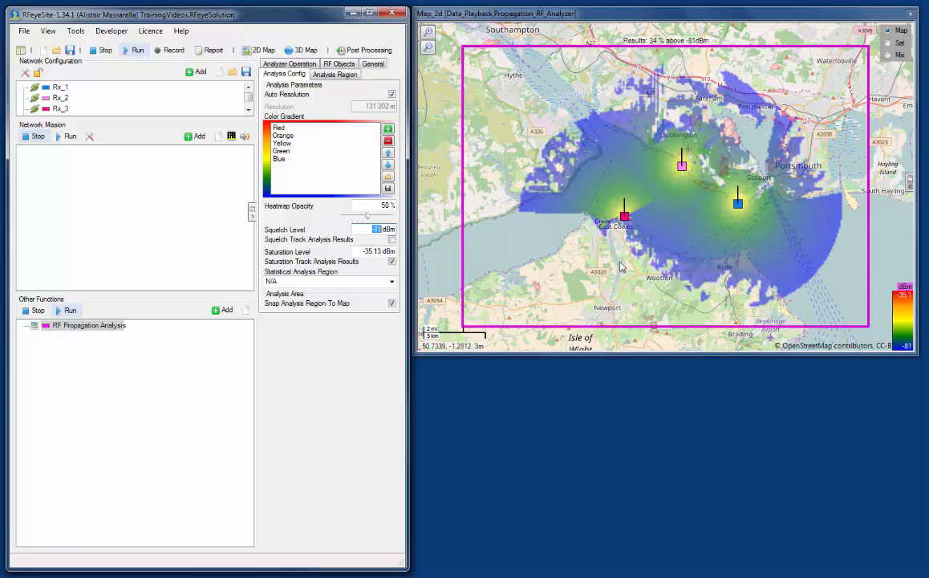
mouse_move(539, 160)
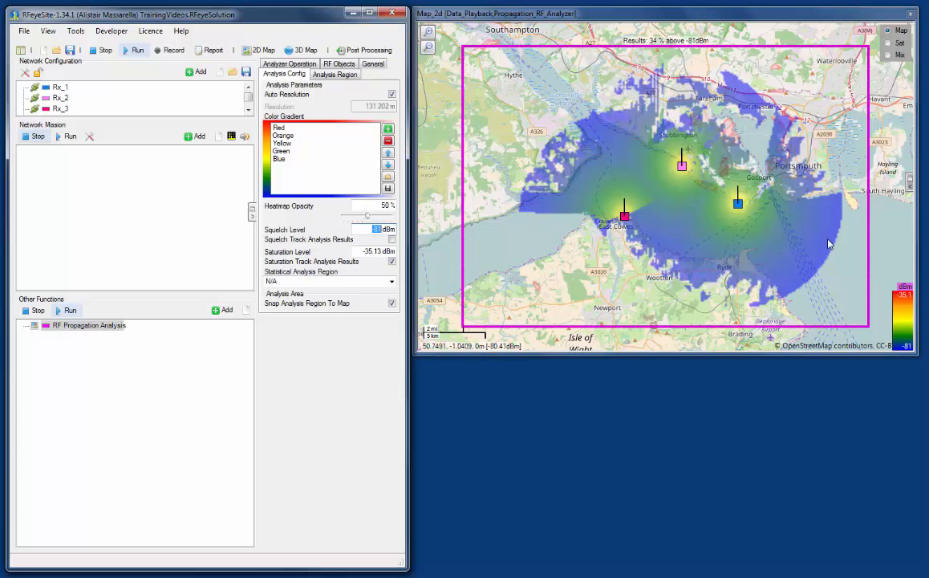
mouse_move(730, 276)
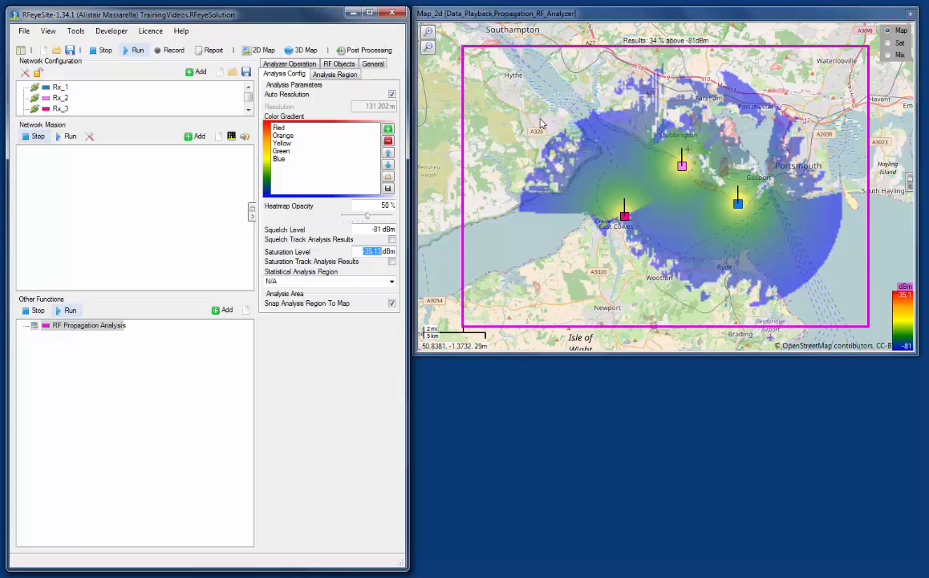
mouse_move(603, 136)
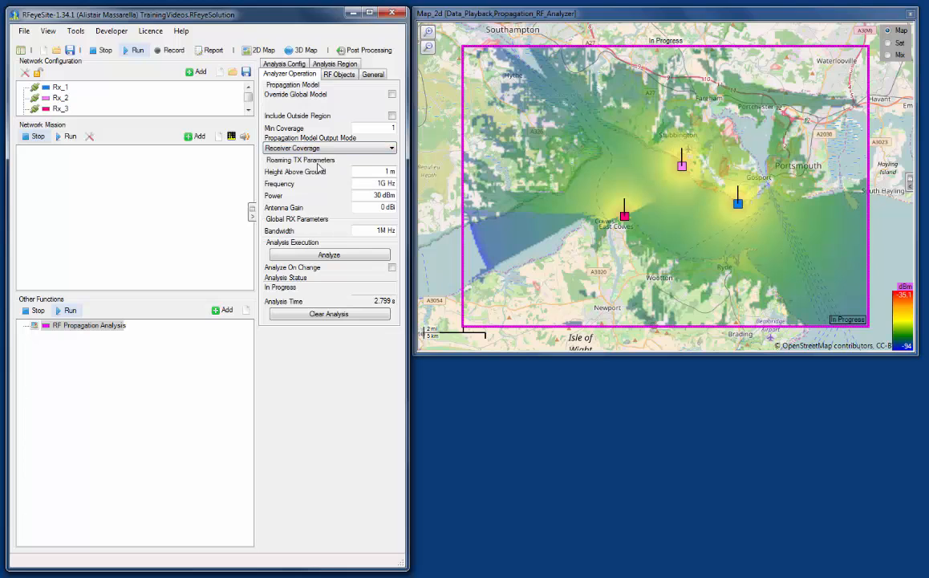
mouse_move(860, 336)
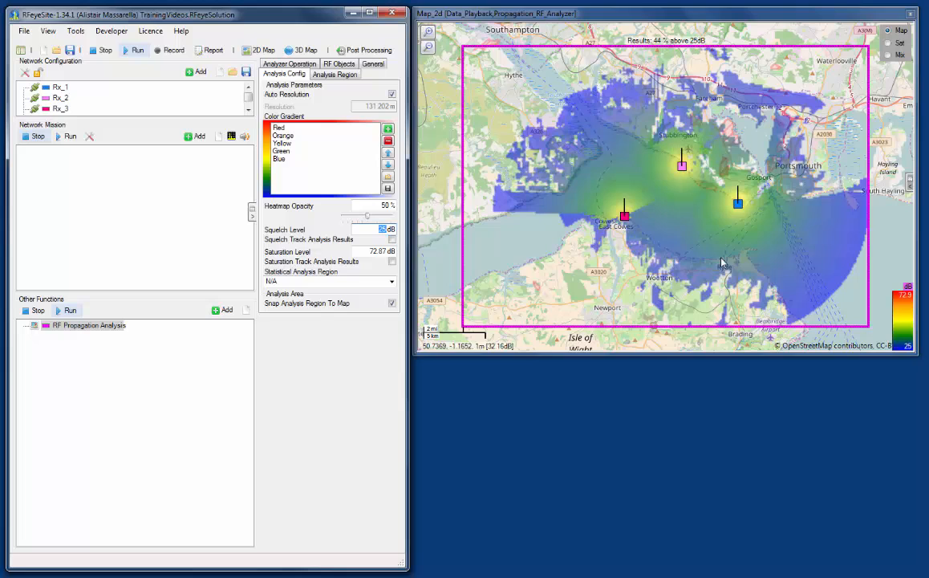
mouse_move(645, 209)
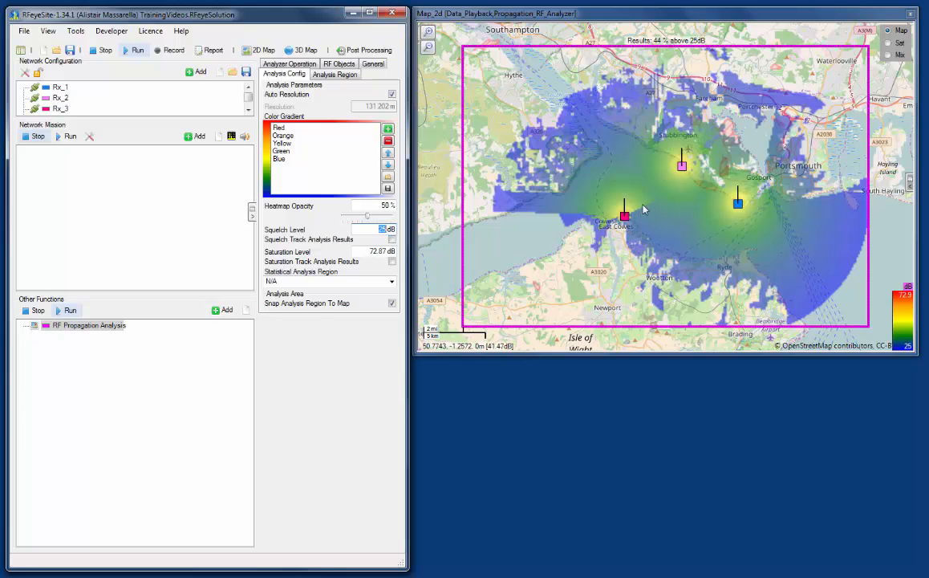
mouse_move(559, 190)
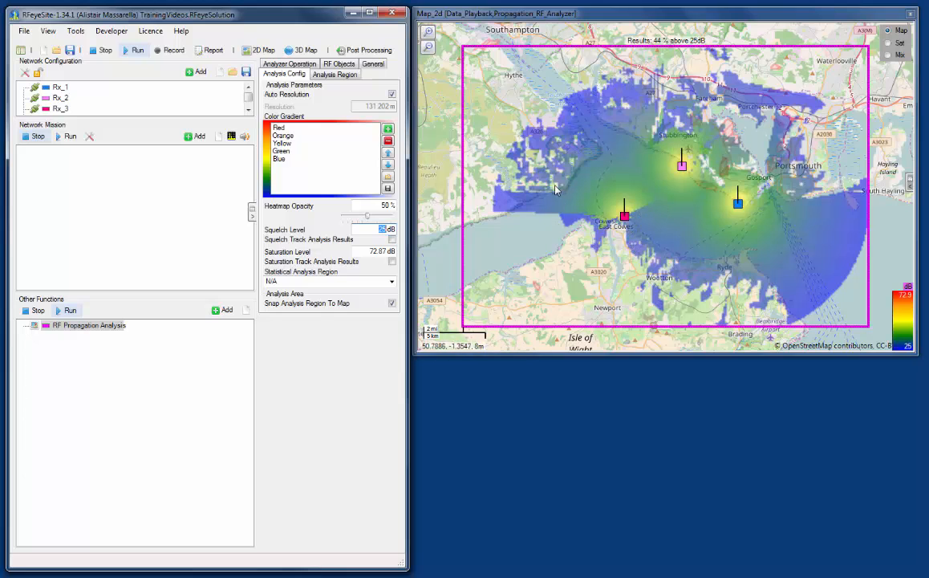
mouse_move(633, 232)
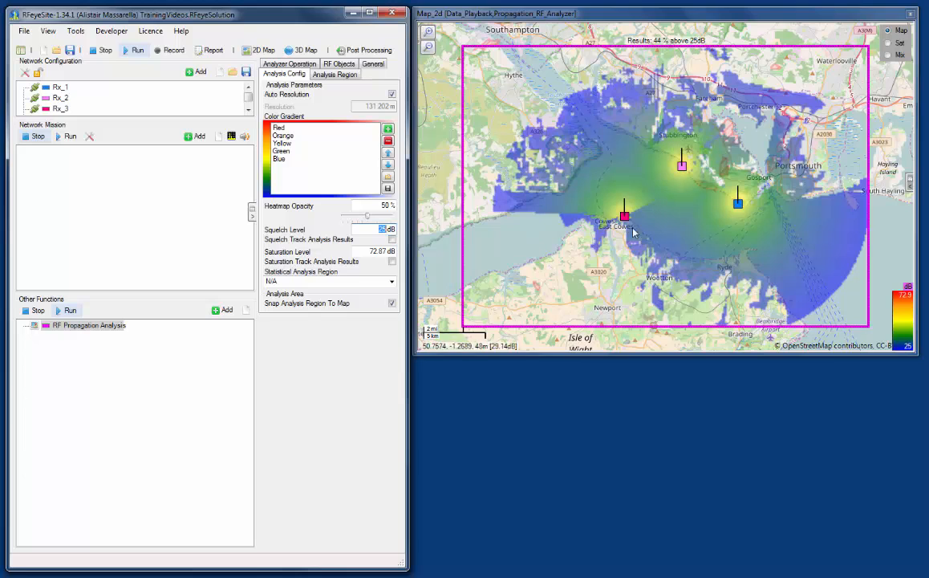
mouse_move(658, 209)
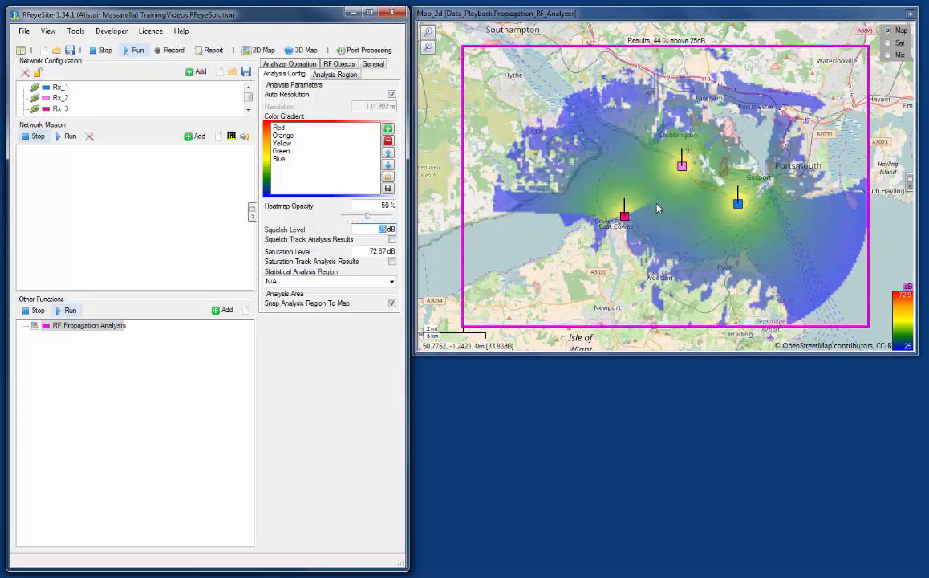
mouse_move(653, 228)
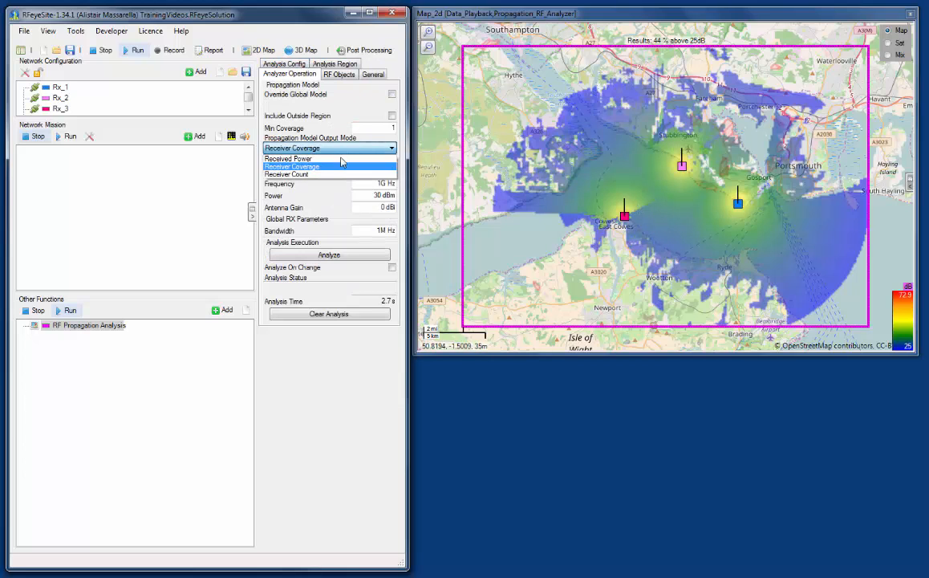
Choose Receiver Count as the propagation output mode.
left_click(286, 173)
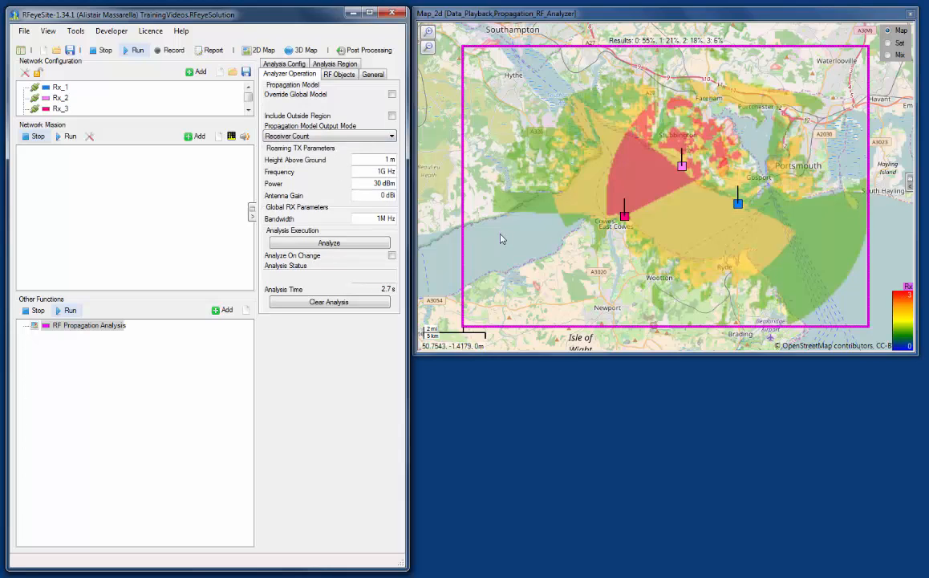
Return to the Analysis Config heatmap display settings beside the receiver count map.
left_click(284, 73)
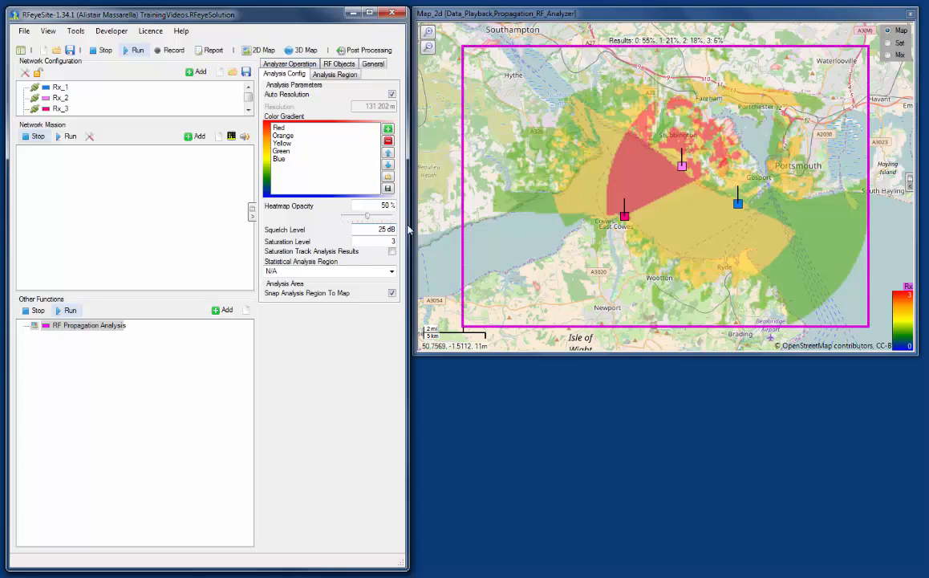
mouse_move(837, 242)
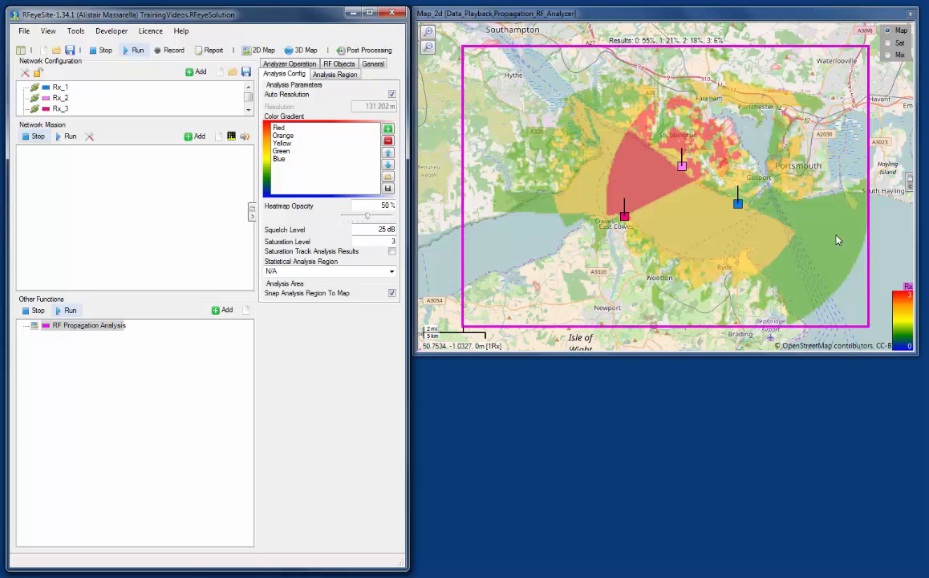
mouse_move(518, 250)
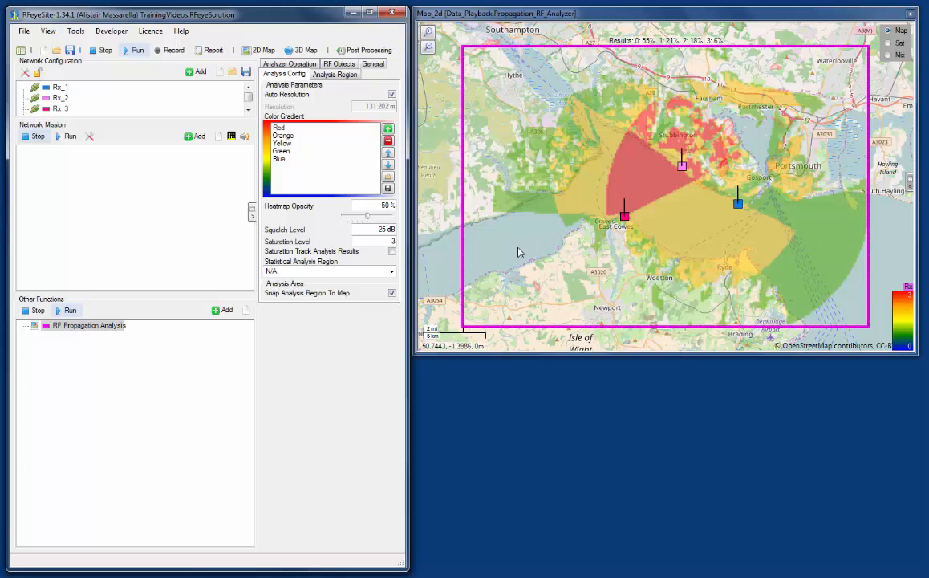
mouse_move(702, 231)
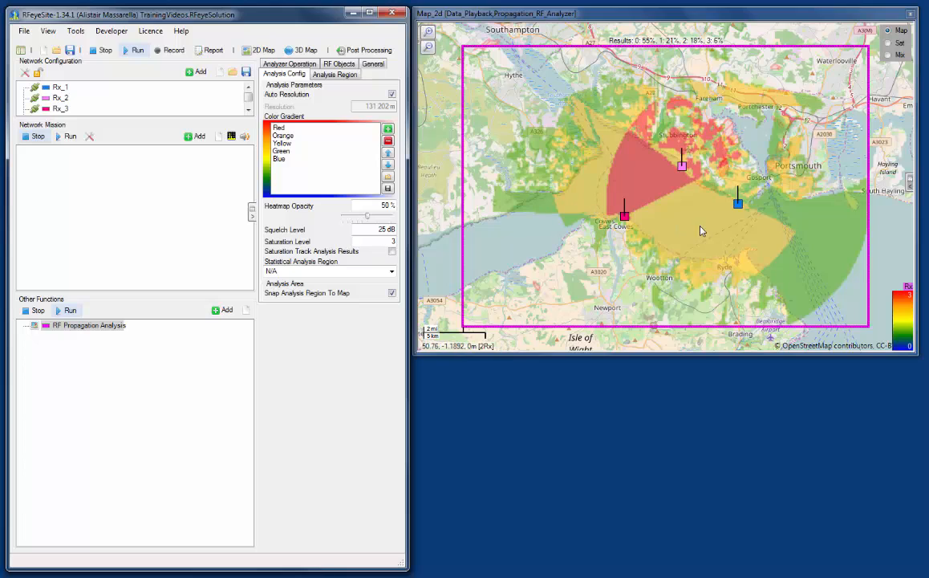
mouse_move(661, 195)
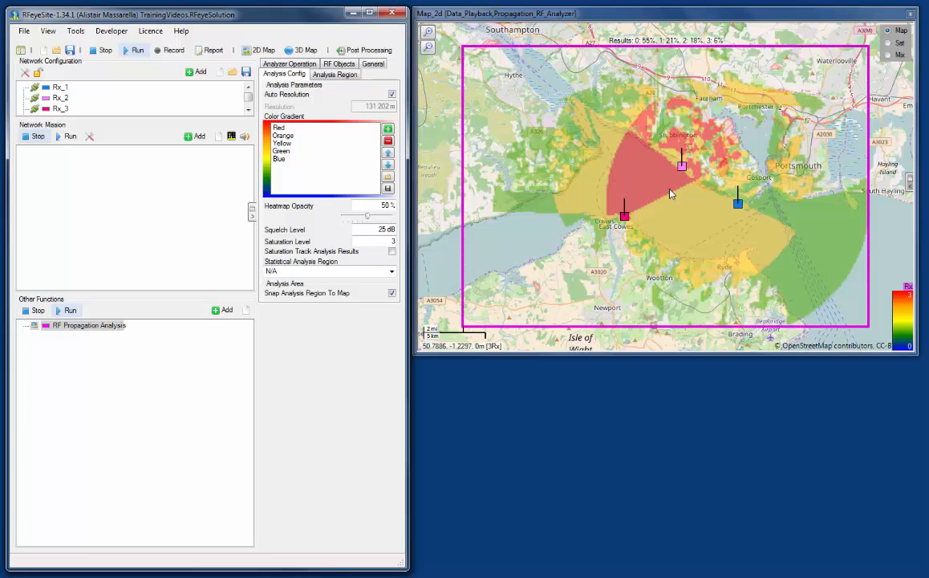
mouse_move(794, 249)
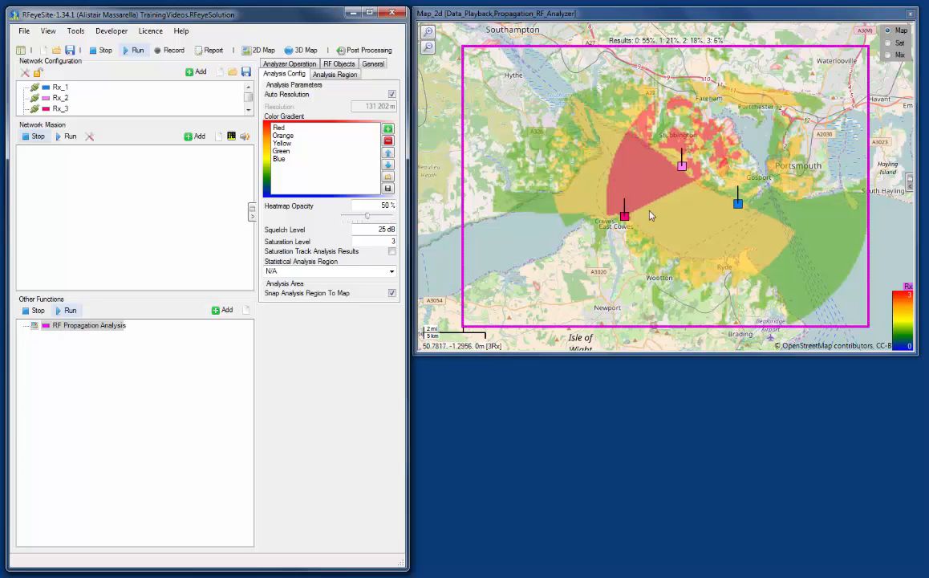
mouse_move(841, 212)
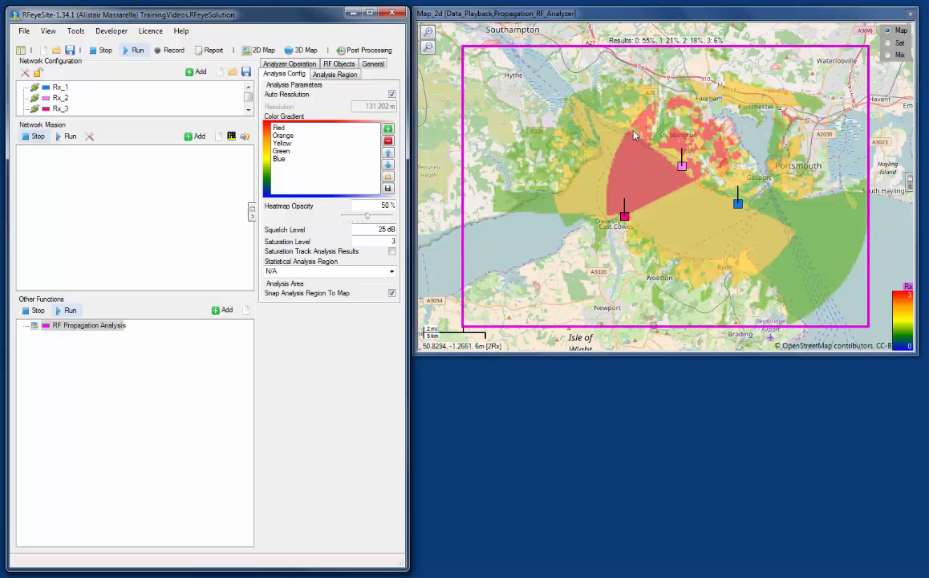
mouse_move(587, 132)
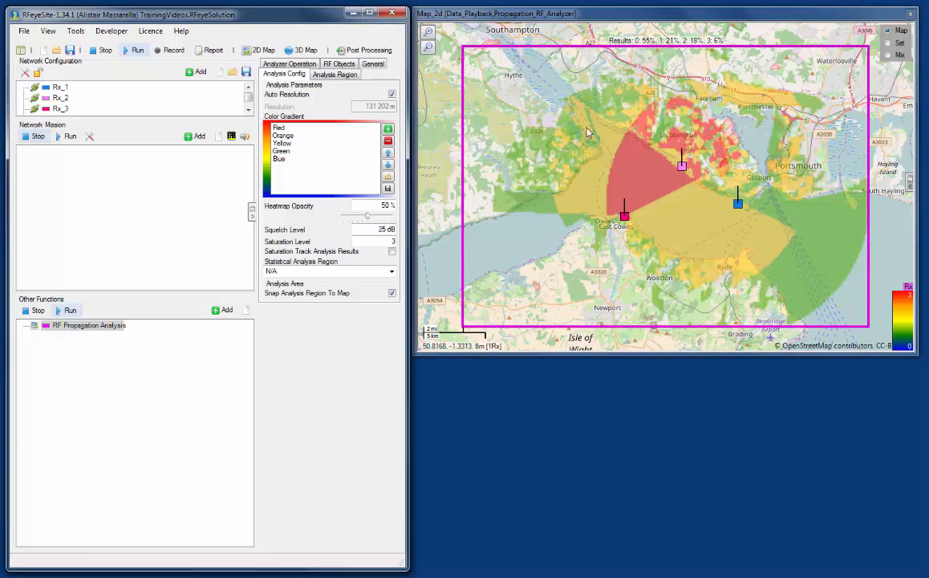
mouse_move(686, 276)
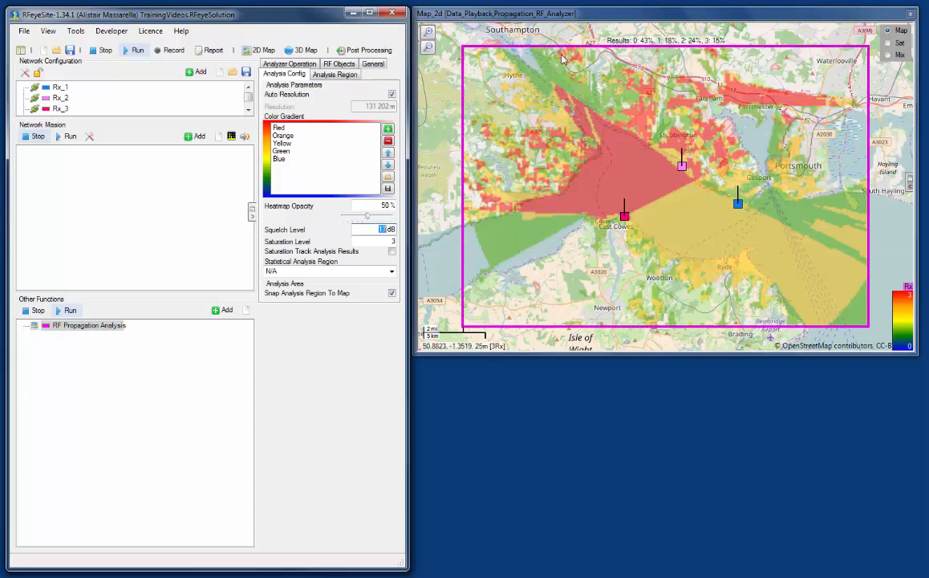
mouse_move(886, 285)
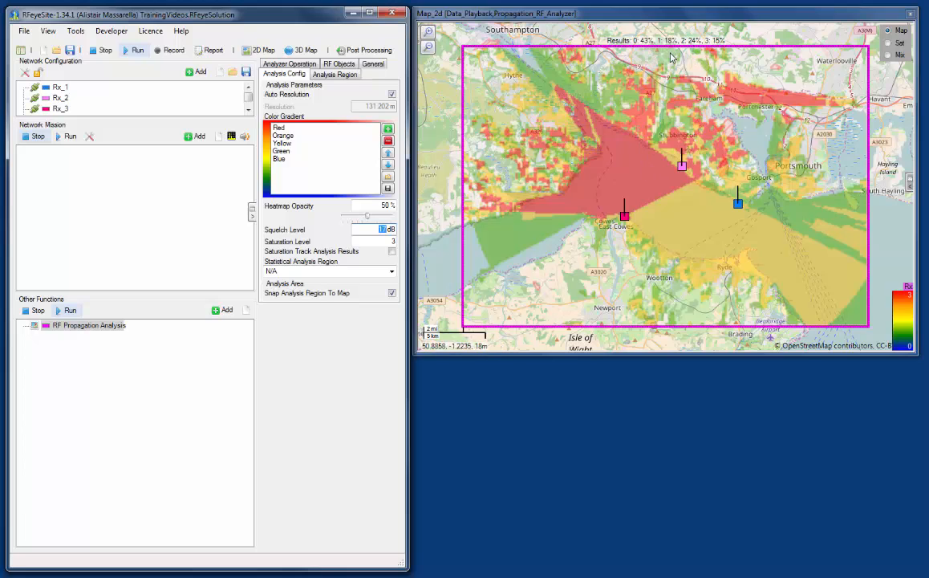
mouse_move(718, 46)
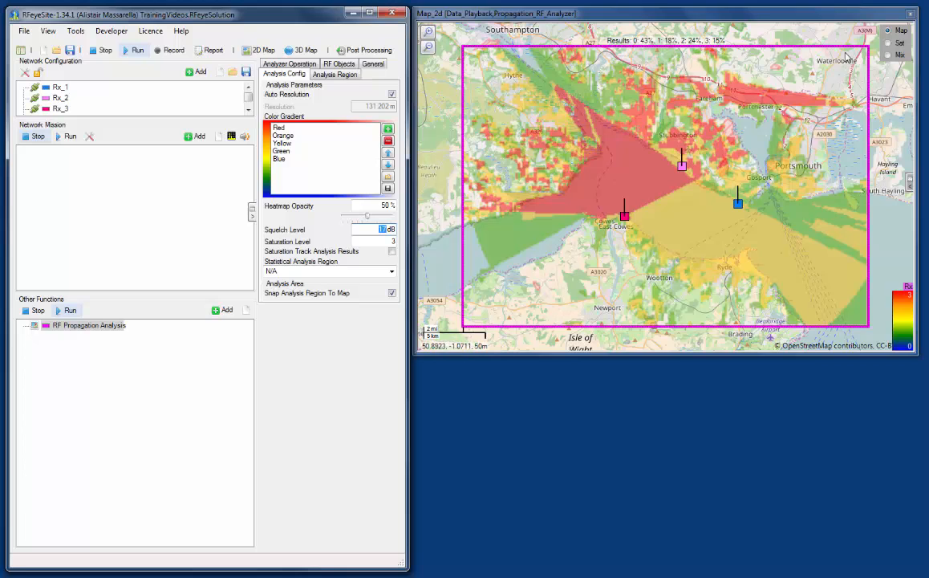
mouse_move(619, 152)
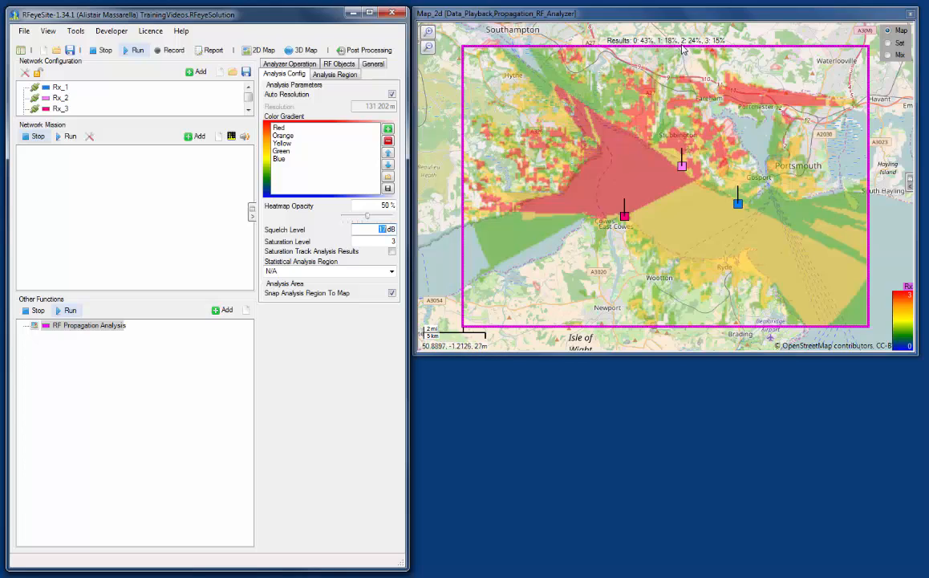
mouse_move(698, 53)
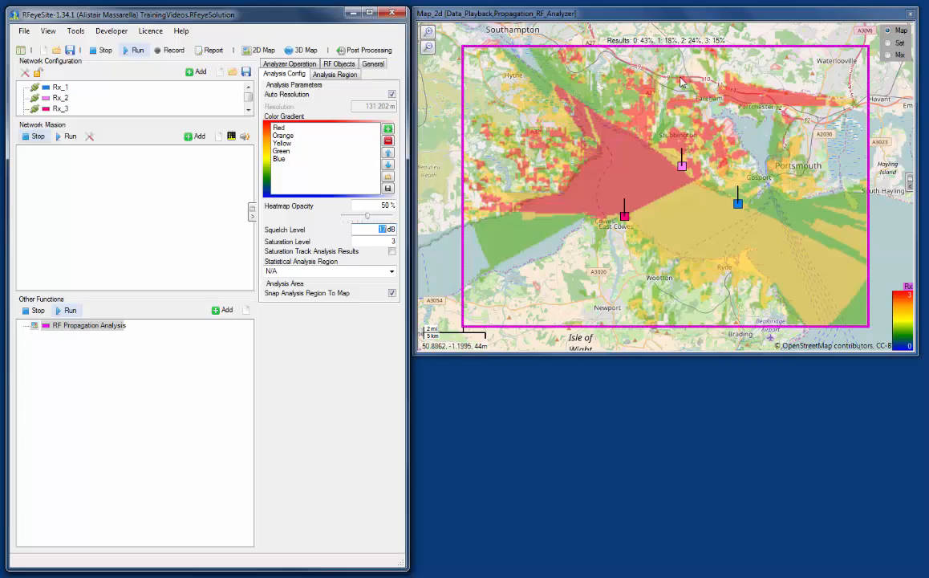
mouse_move(687, 53)
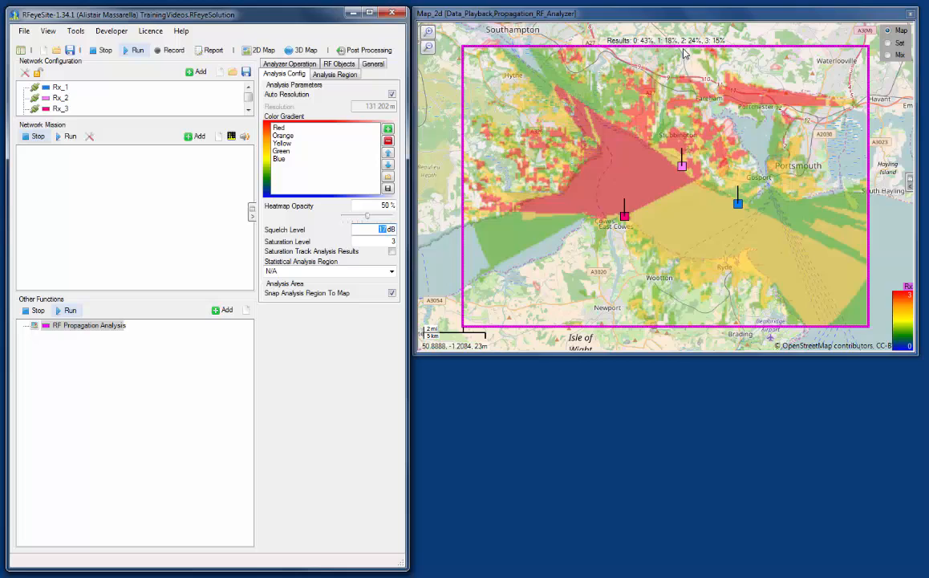
mouse_move(690, 53)
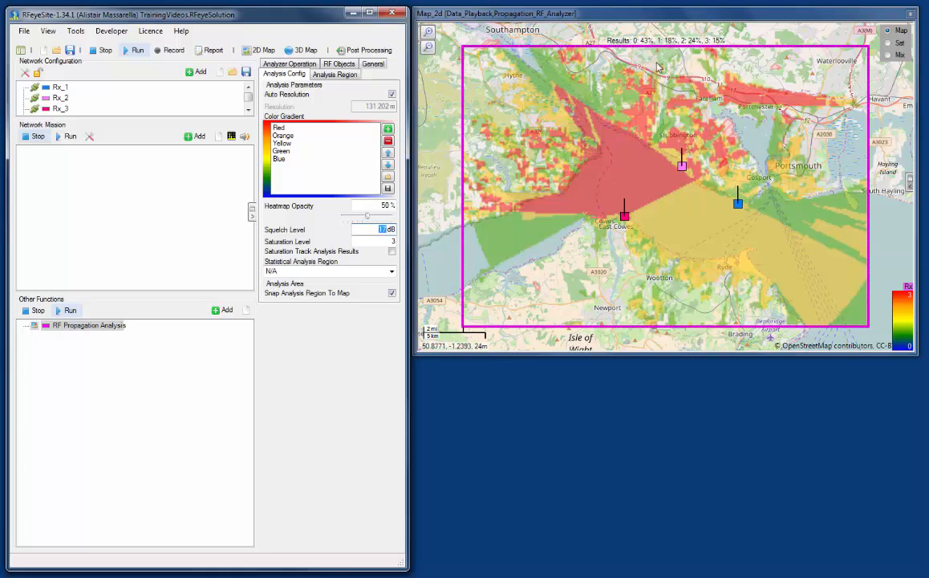
mouse_move(666, 47)
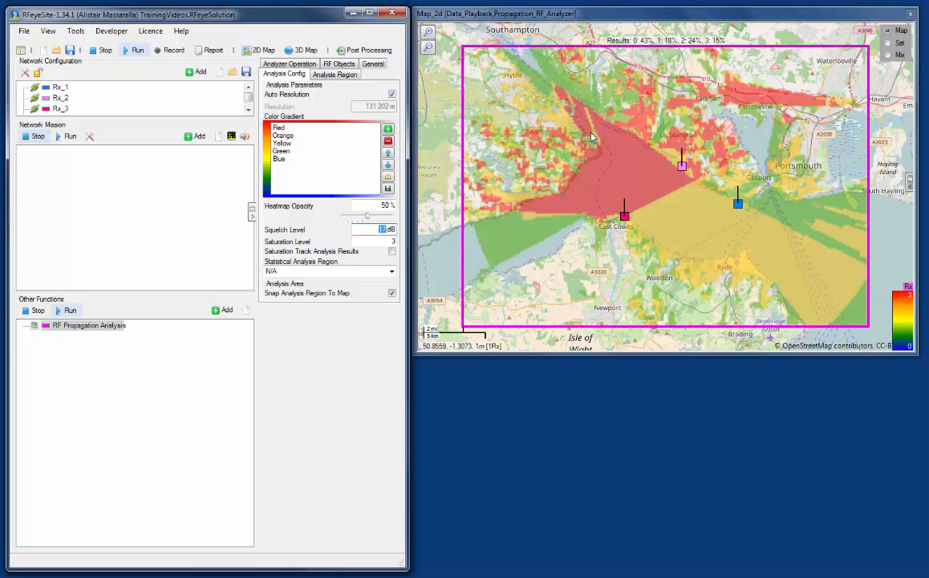
mouse_move(786, 206)
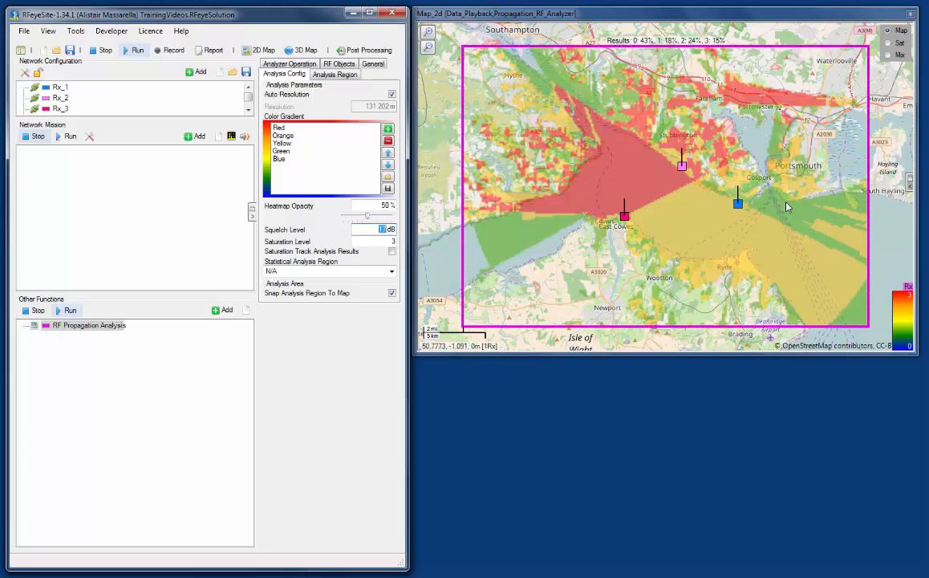
mouse_move(832, 234)
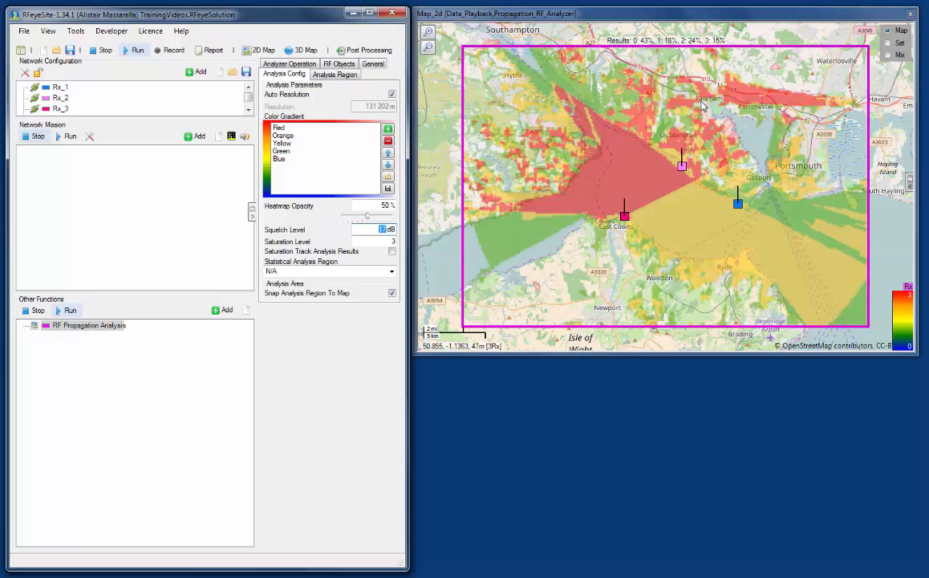
mouse_move(656, 37)
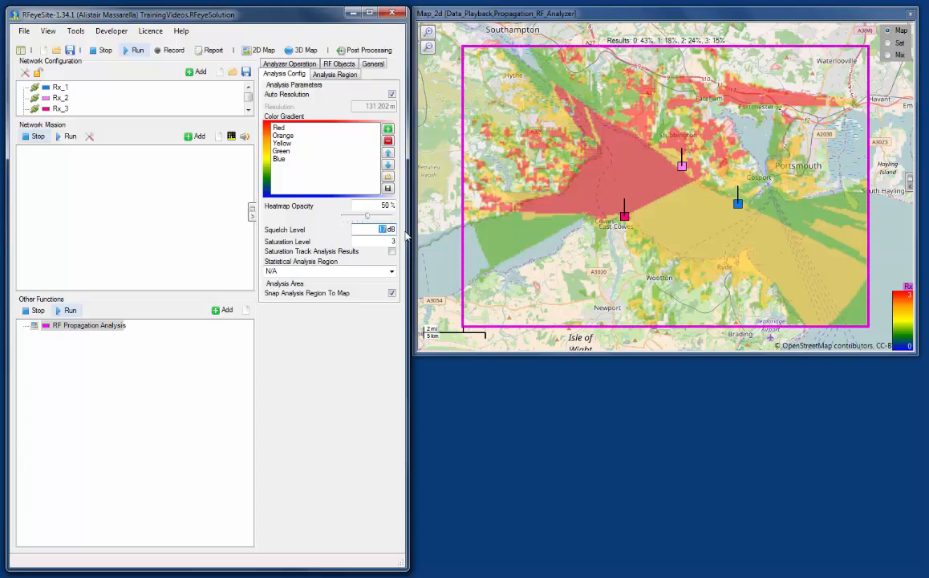
mouse_move(657, 68)
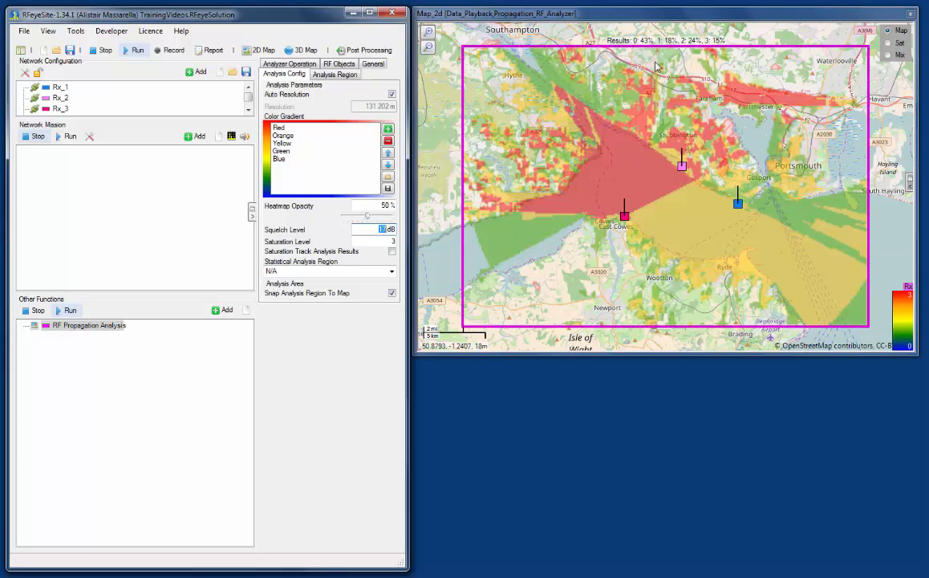
mouse_move(718, 77)
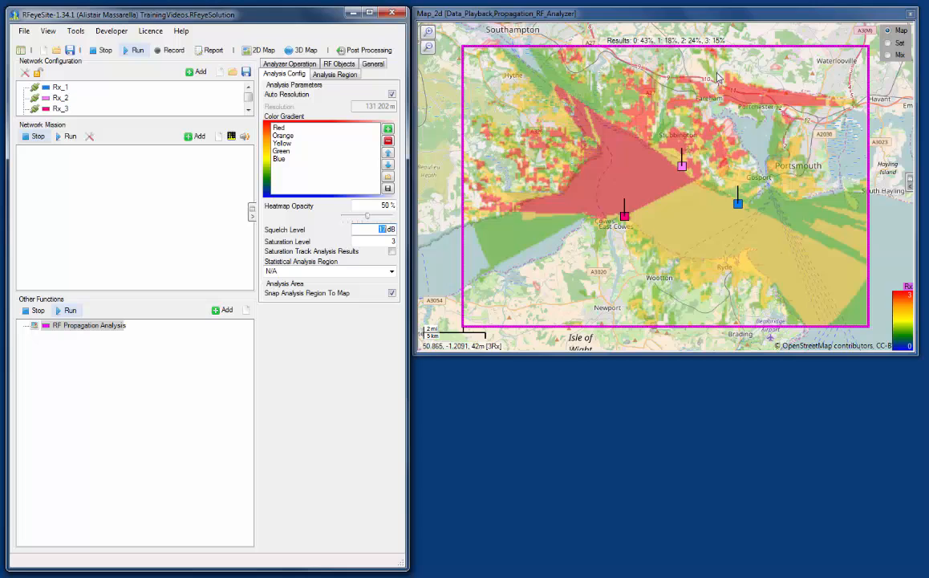
mouse_move(581, 289)
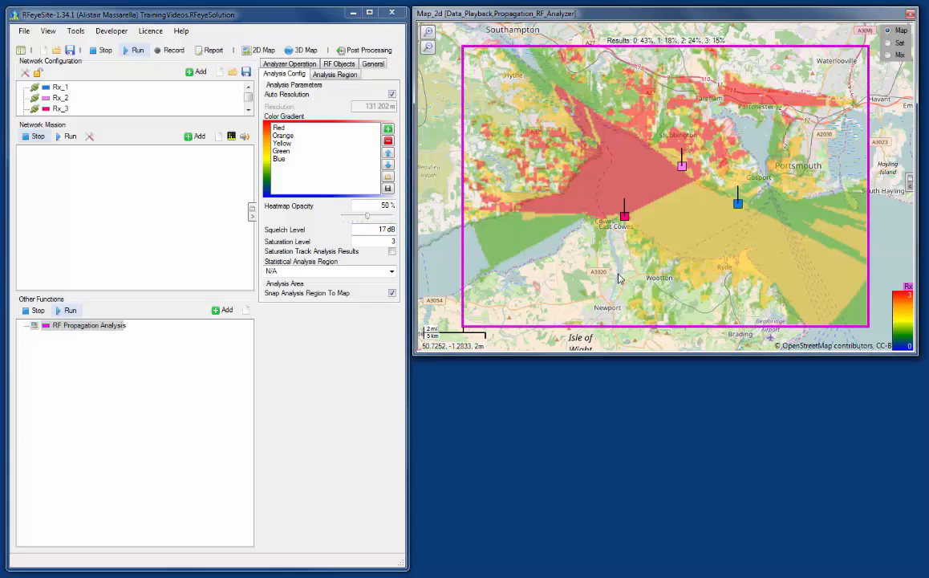
Zoom the 2D map around the three receivers for drawing the polygon region.
scroll("down", 3)
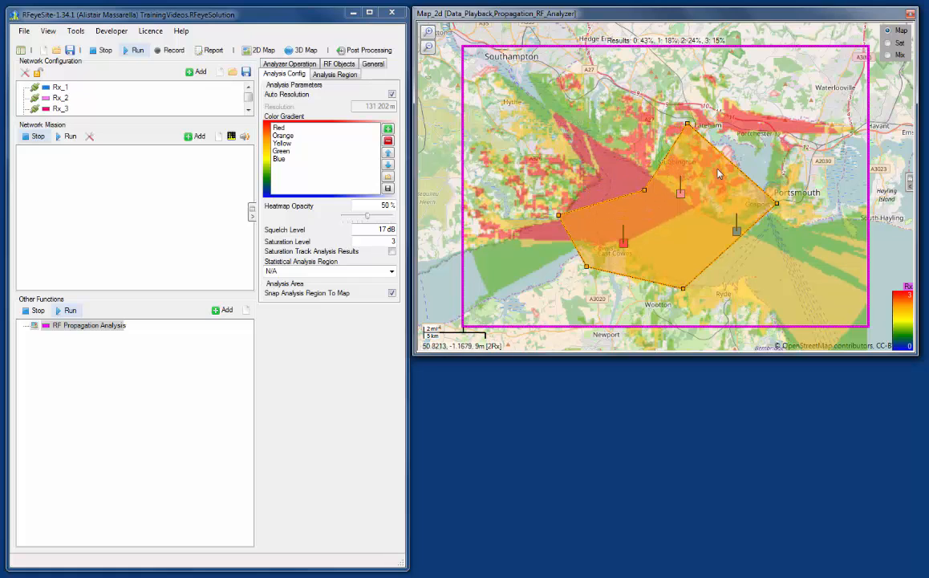
mouse_move(731, 170)
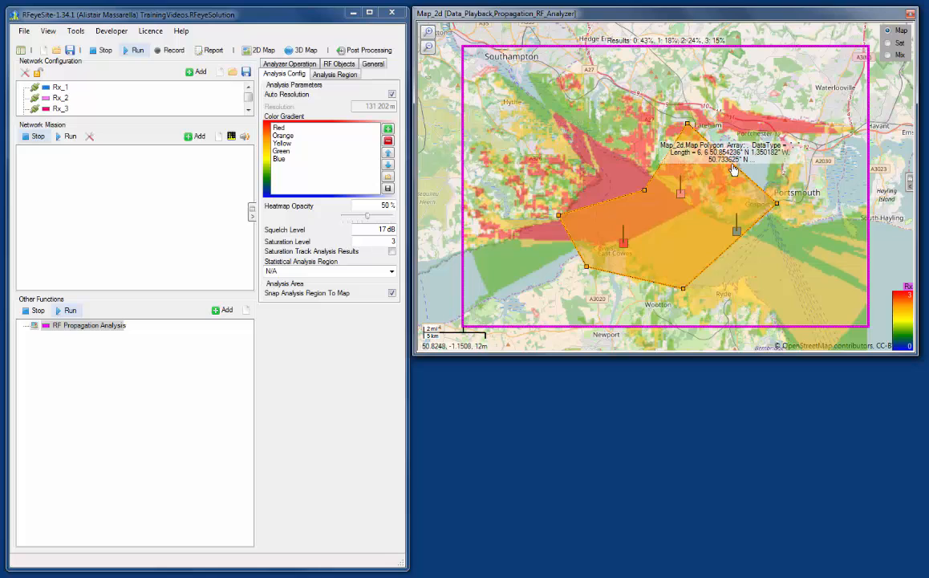
Set the drawn polygon as the statistical analysis region via its Properties.
right_click(732, 168)
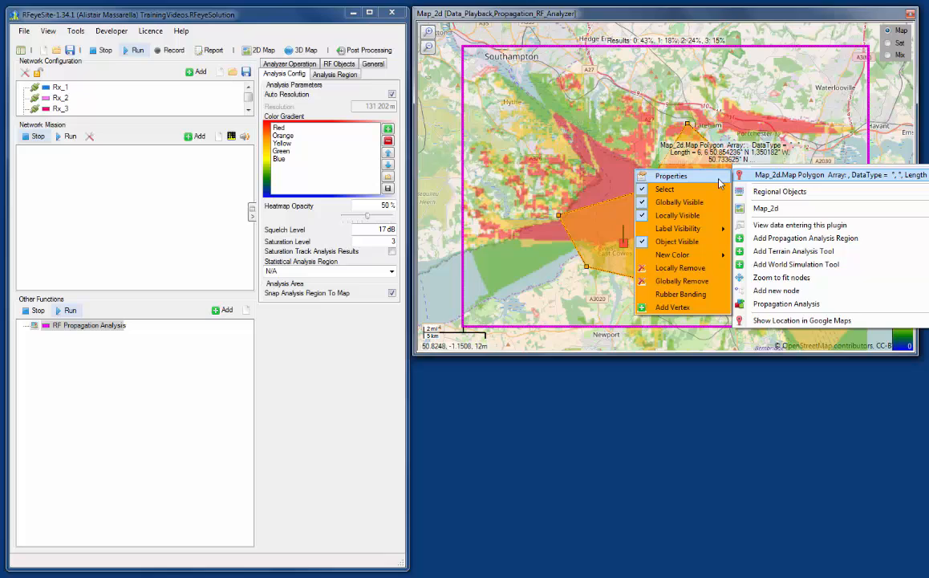
left_click(670, 175)
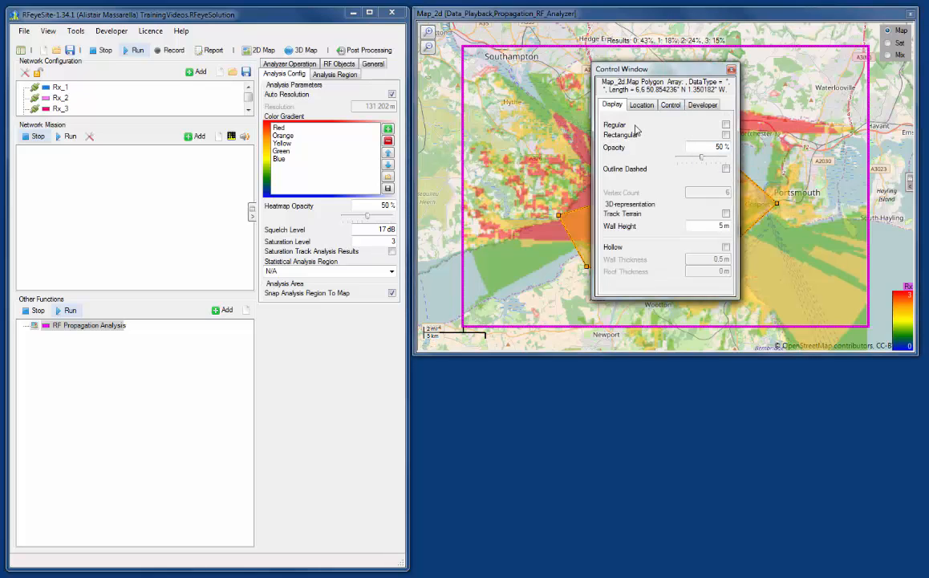
left_click(731, 69)
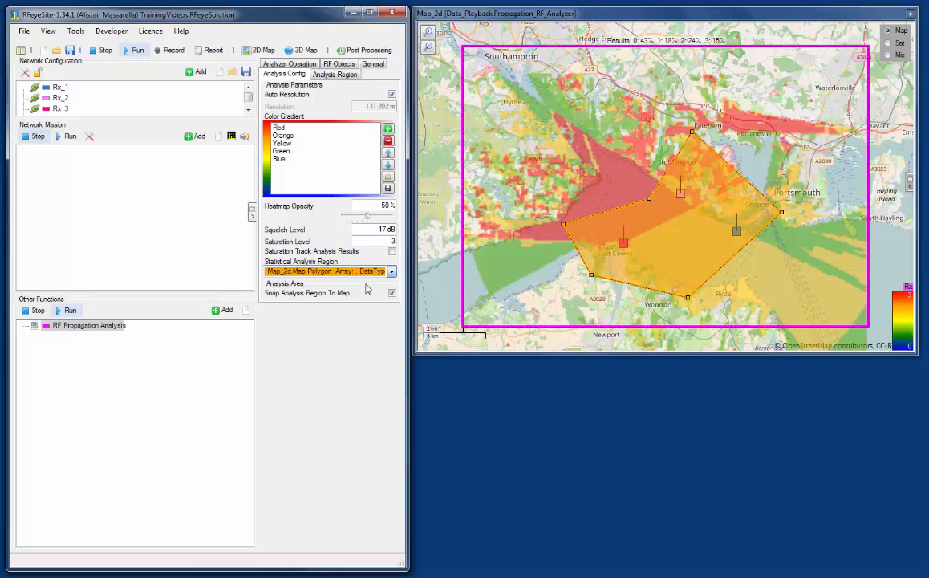
Rerun the receiver-count analysis from Analyzer Operation so results reflect the polygon region.
left_click(289, 74)
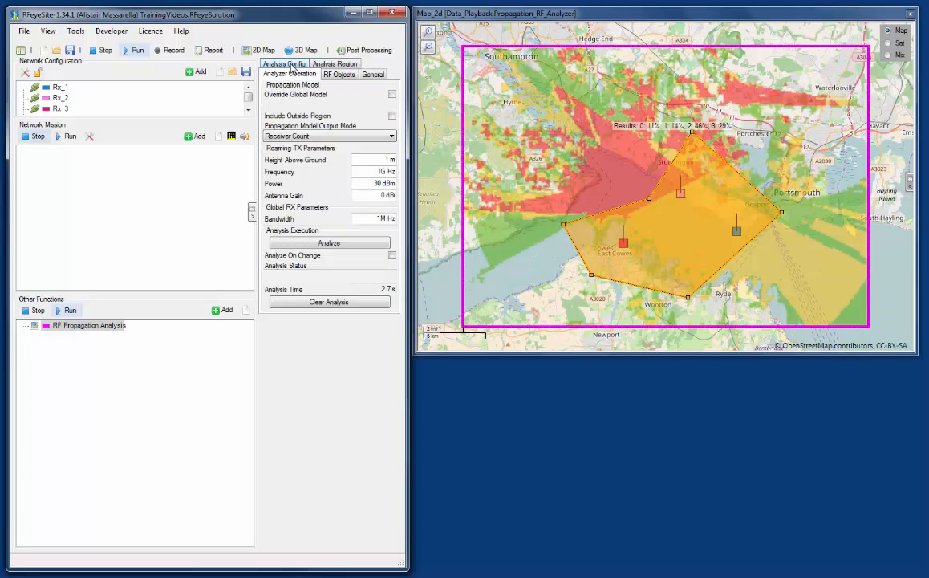
left_click(329, 242)
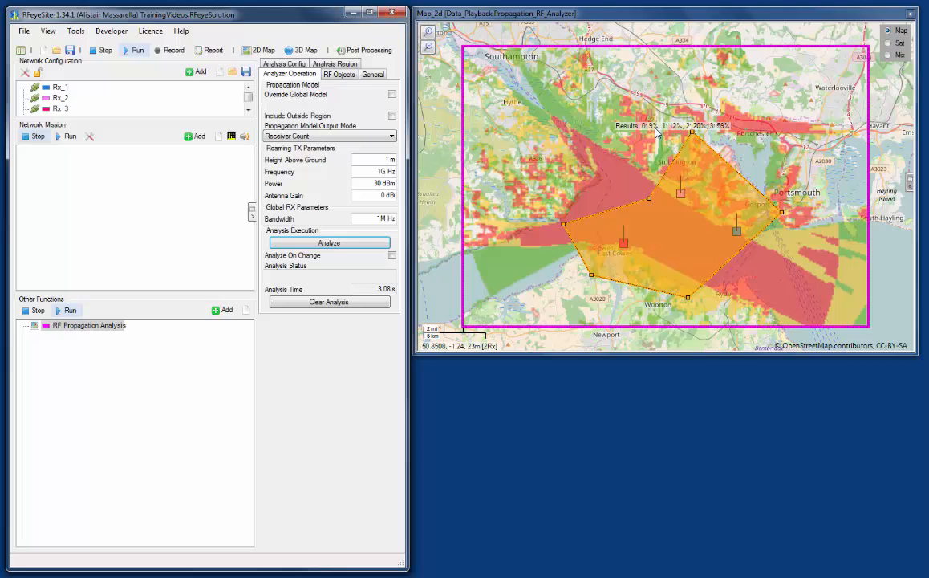
mouse_move(719, 145)
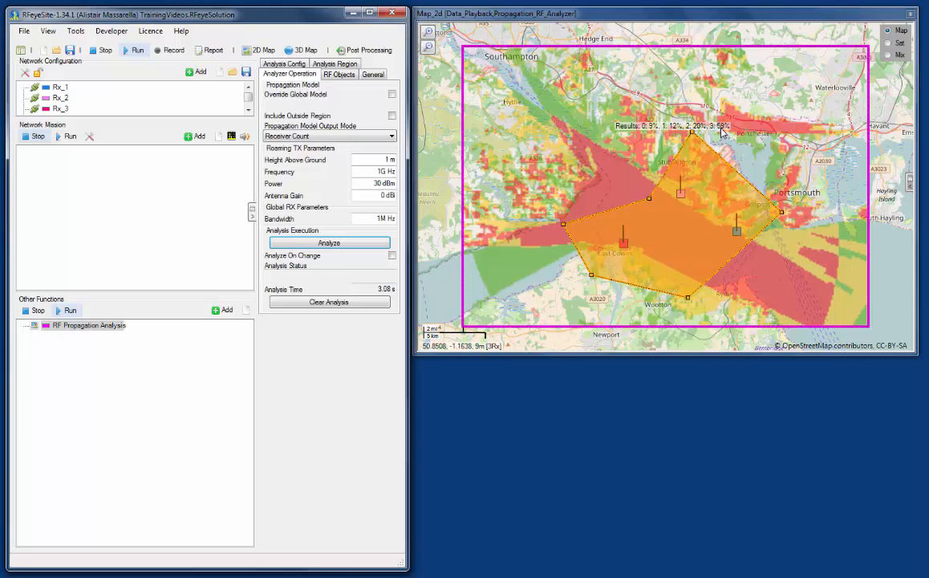
mouse_move(680, 215)
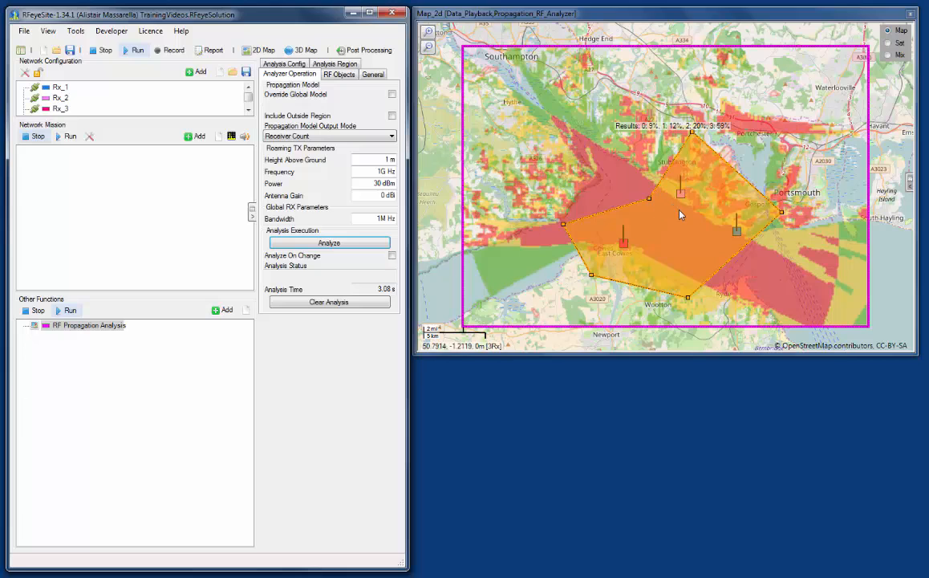
mouse_move(726, 129)
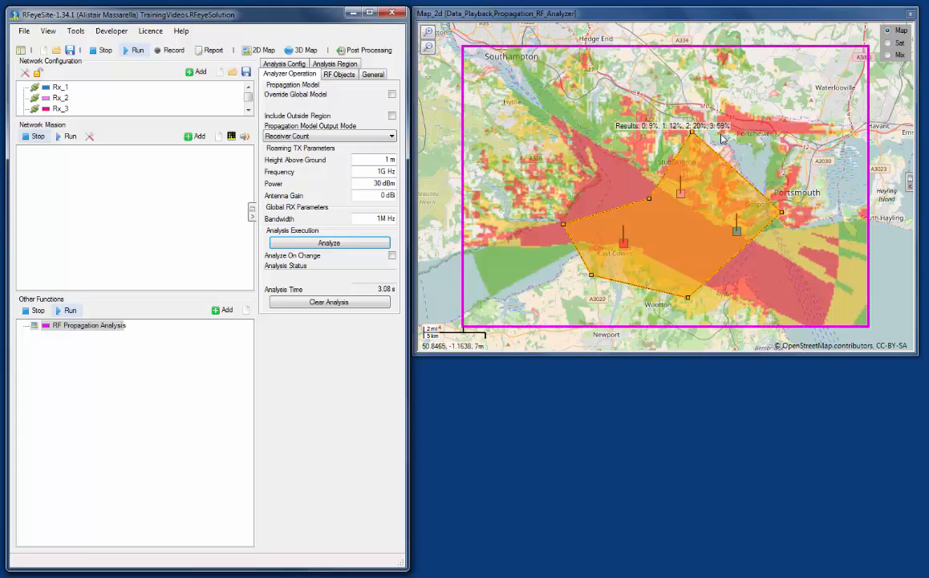
mouse_move(720, 137)
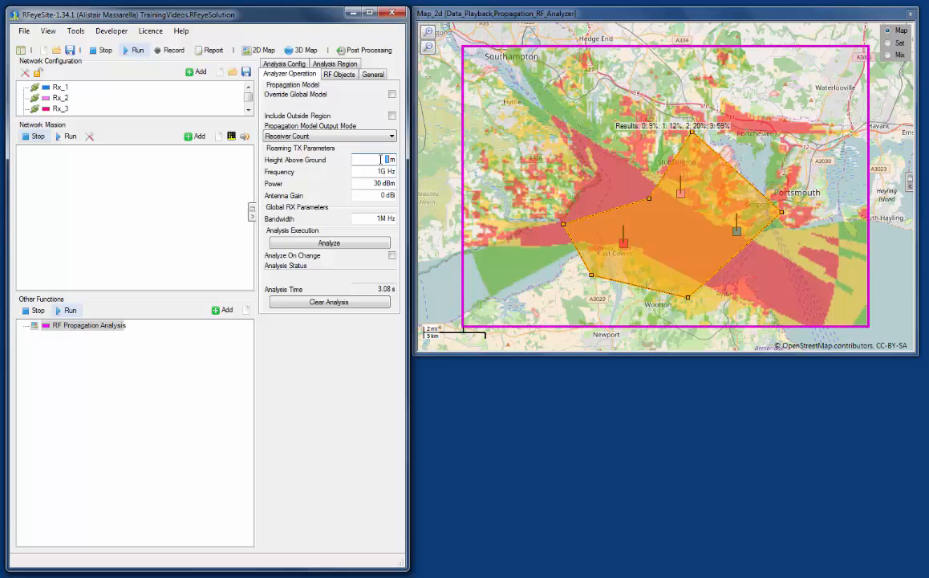
mouse_move(369, 160)
type("25")
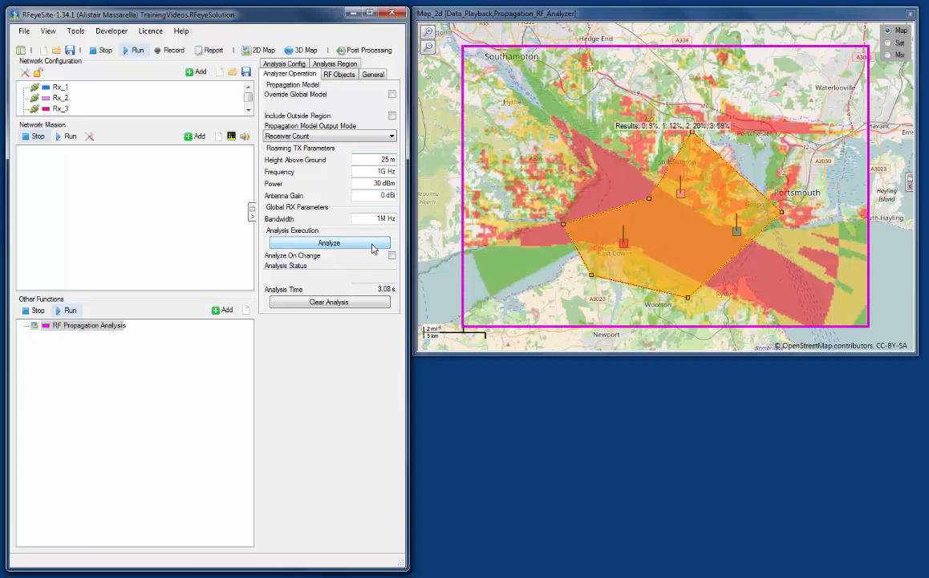
Rerun the analysis with a 25 m height above ground, widening the receiver count coverage.
left_click(329, 242)
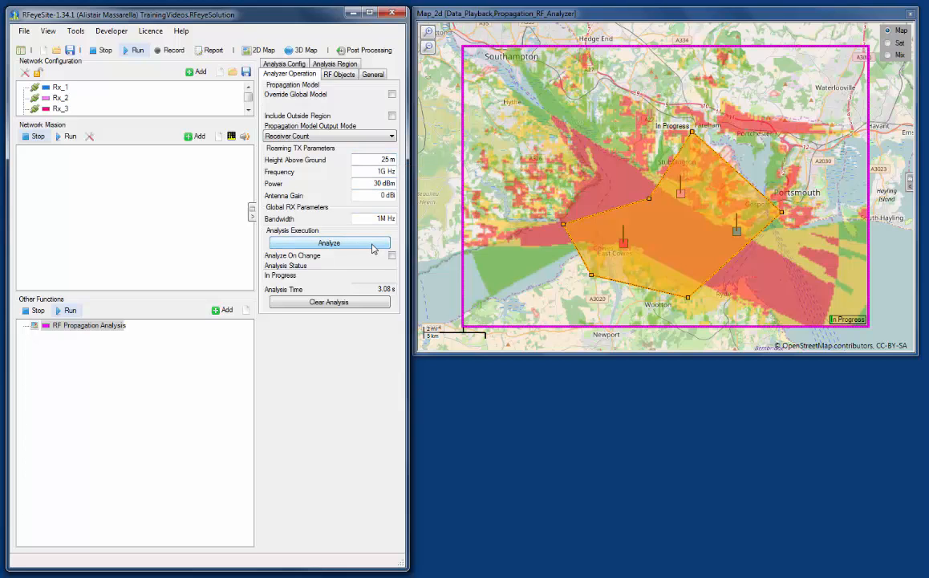
left_click(329, 242)
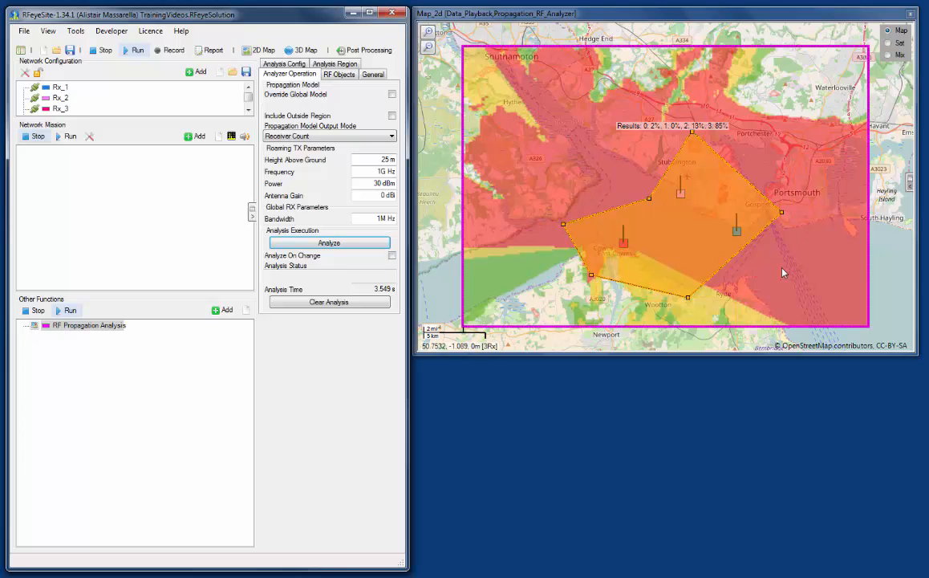
mouse_move(670, 202)
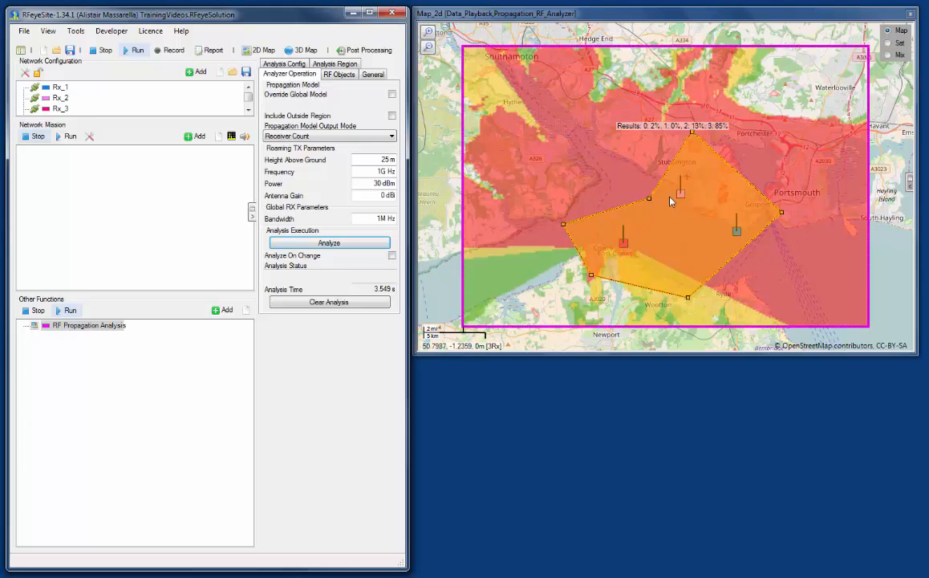